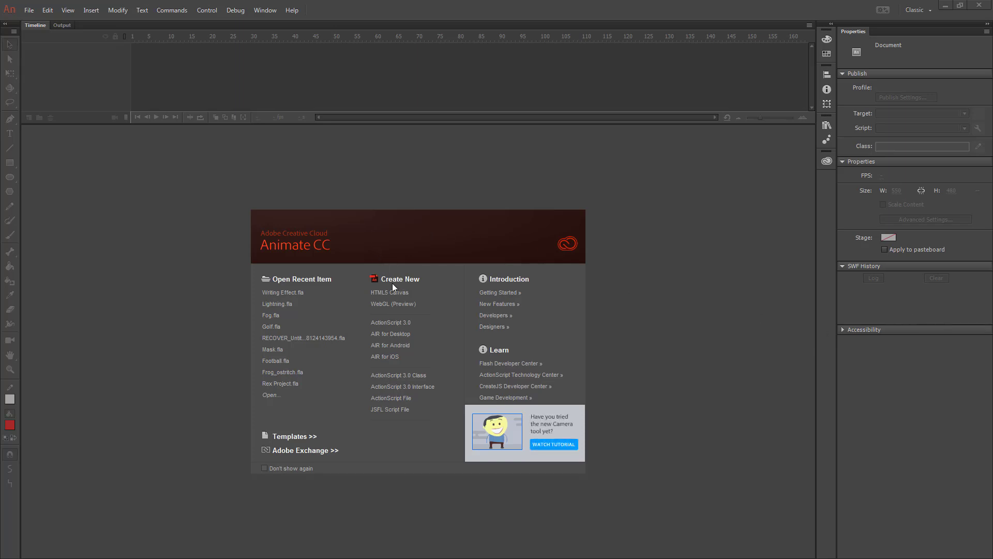
Create an HTML5 Canvas document with the autumn lake photo on a layer named Background.
left_click(389, 291)
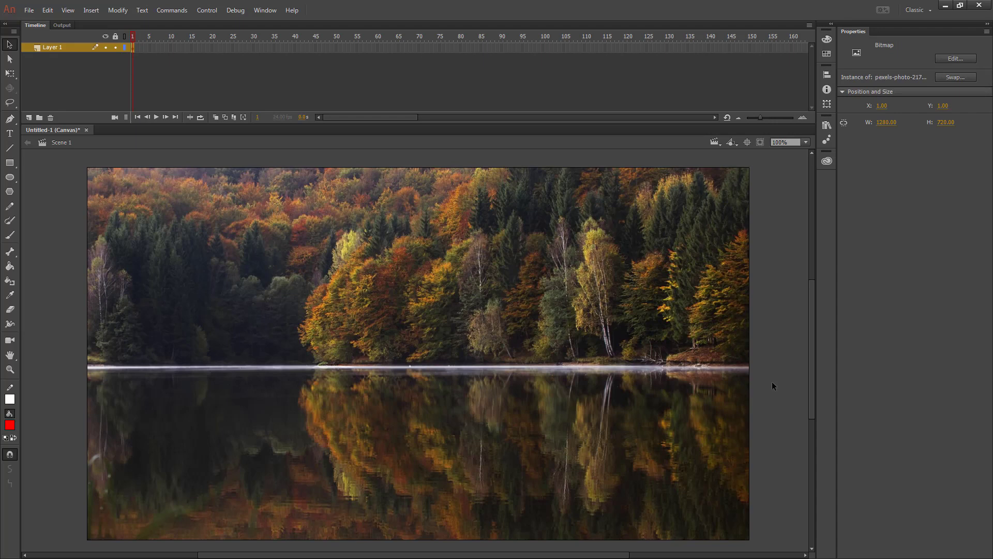
left_click(130, 47)
type("Background")
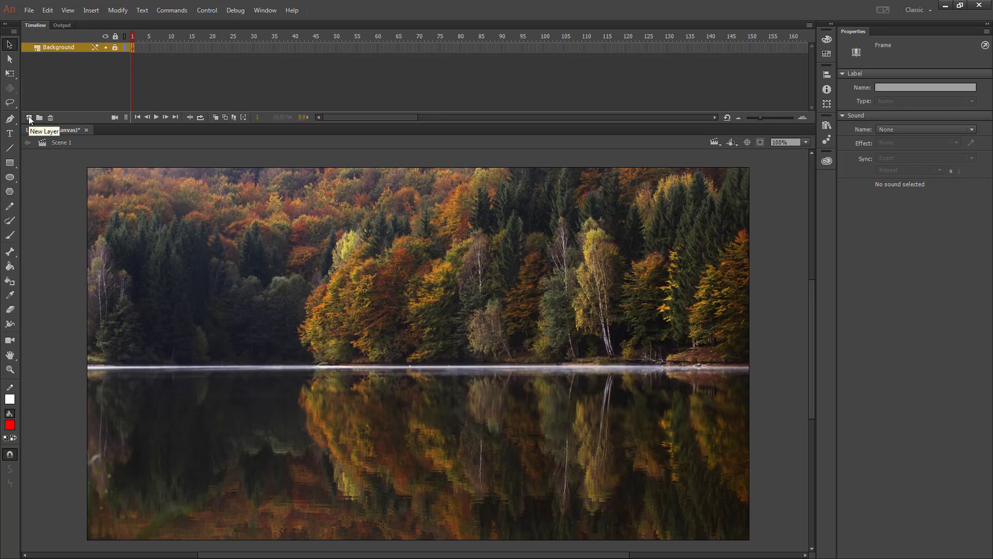
Copy Background's photo frame into a new layer above it, renamed Wave.
left_click(29, 118)
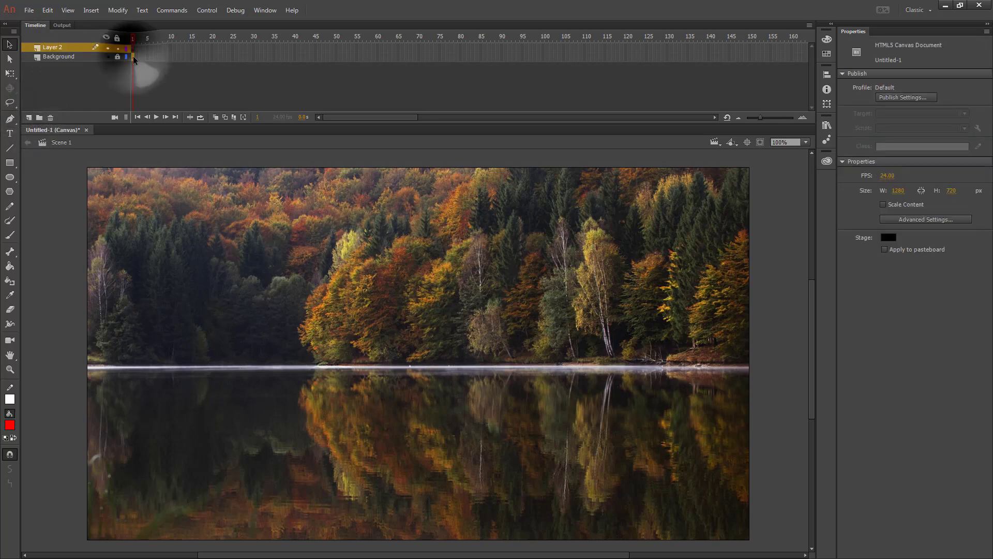
right_click(133, 57)
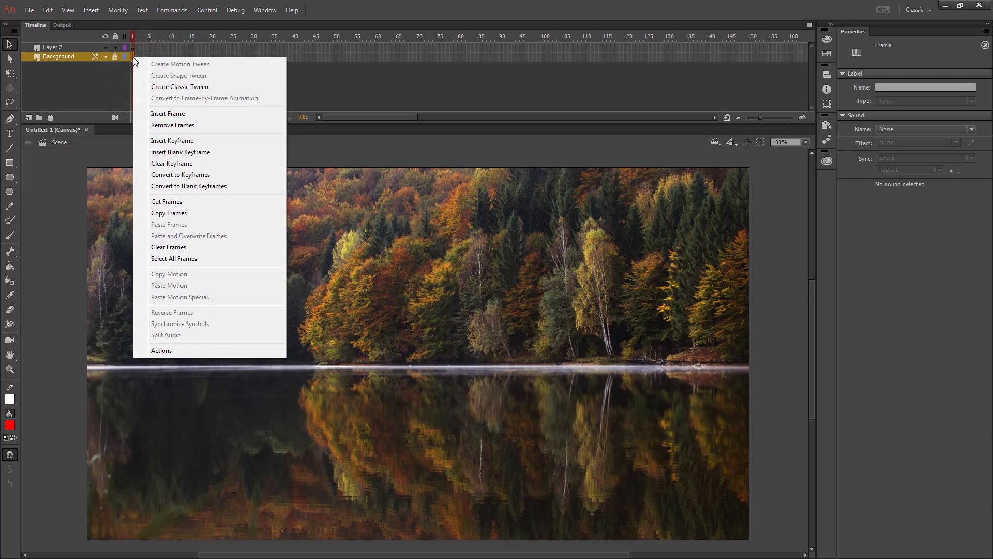
left_click(169, 212)
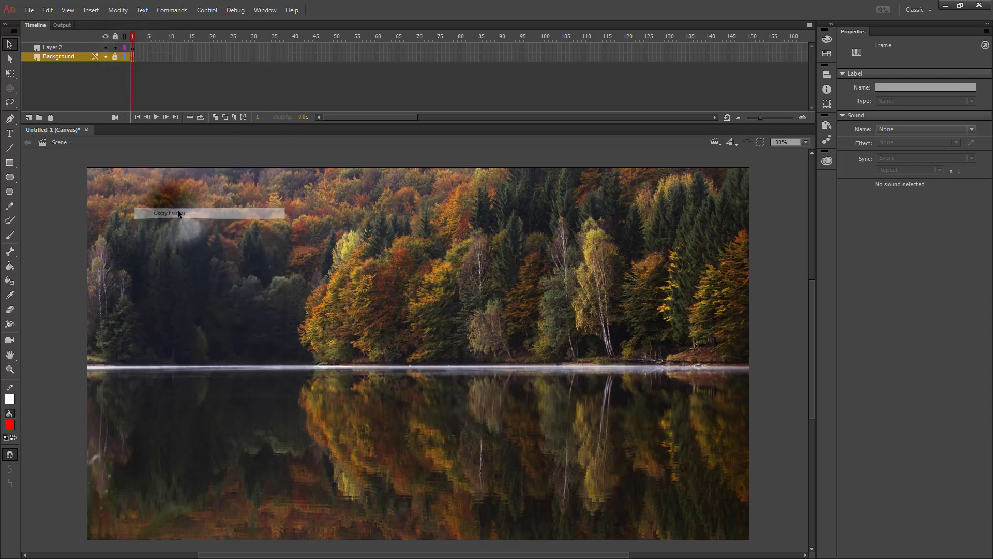
right_click(133, 47)
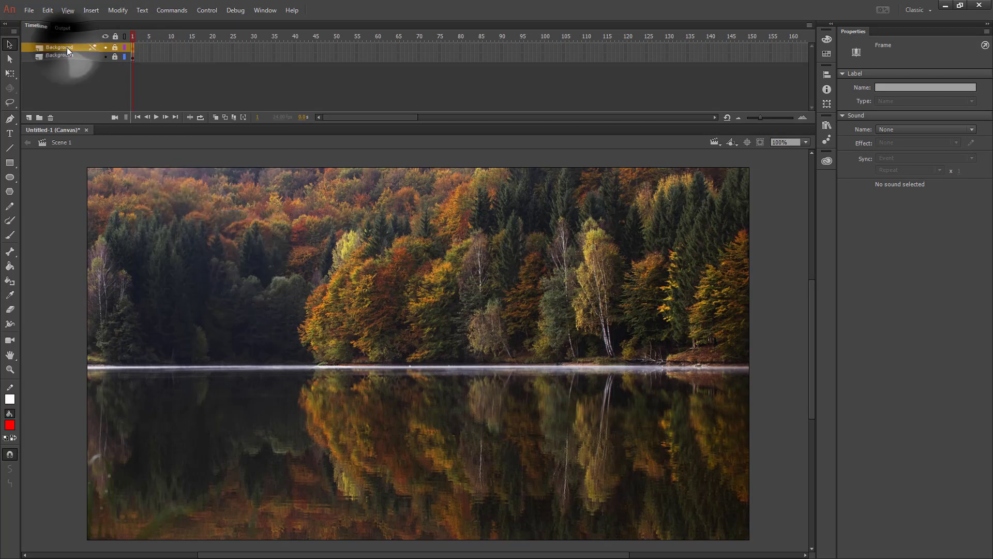
double_click(59, 47)
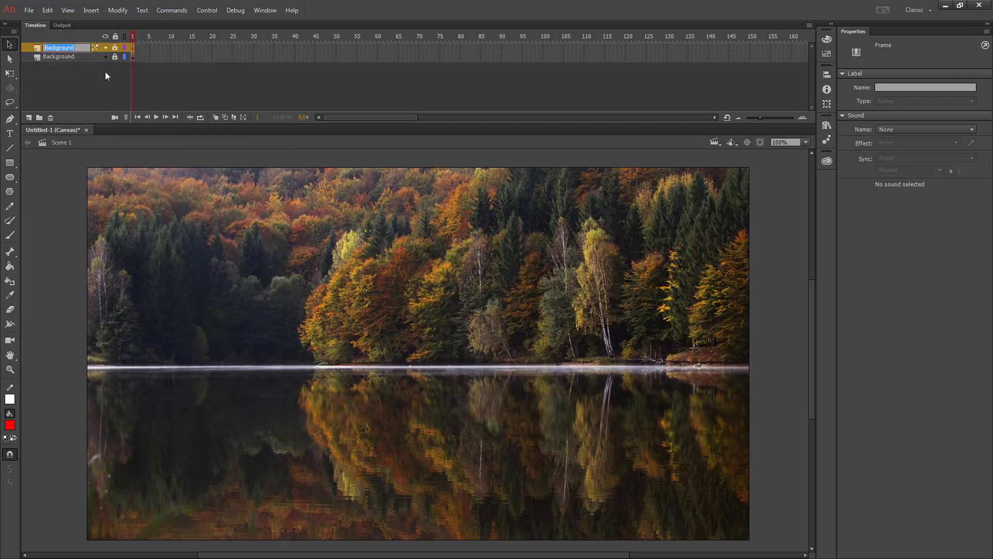
type("Wave")
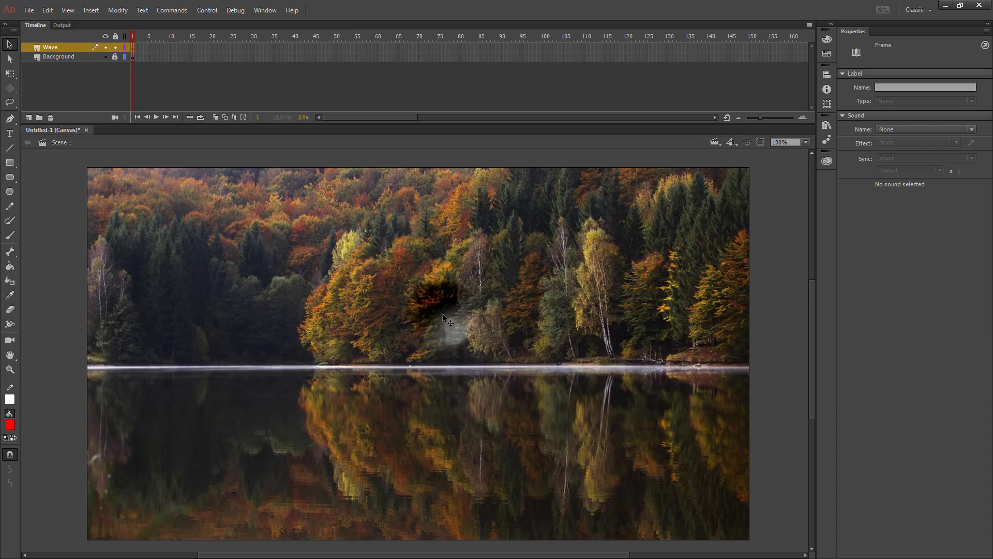
Convert the Wave layer's photo to a movie clip named Wave and enter it.
right_click(446, 319)
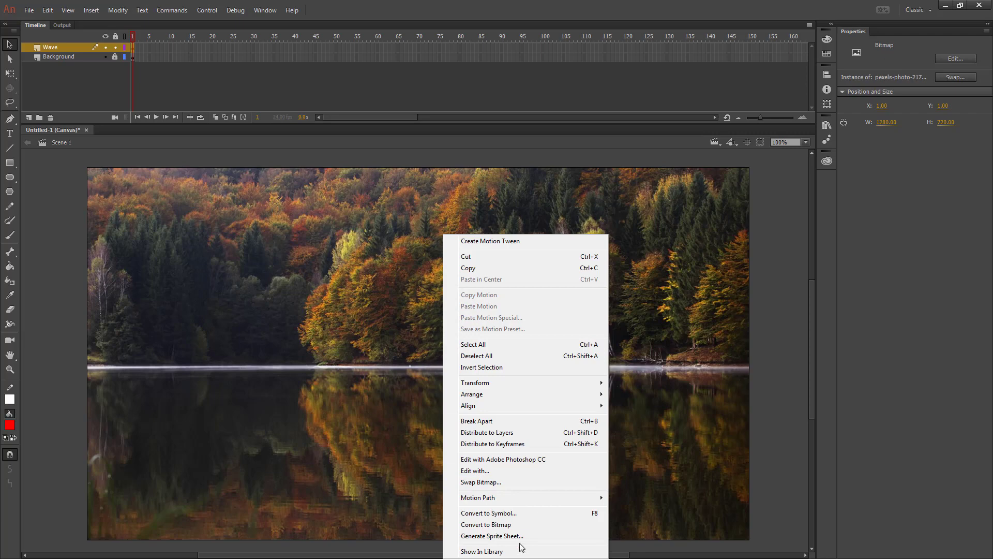
left_click(488, 512)
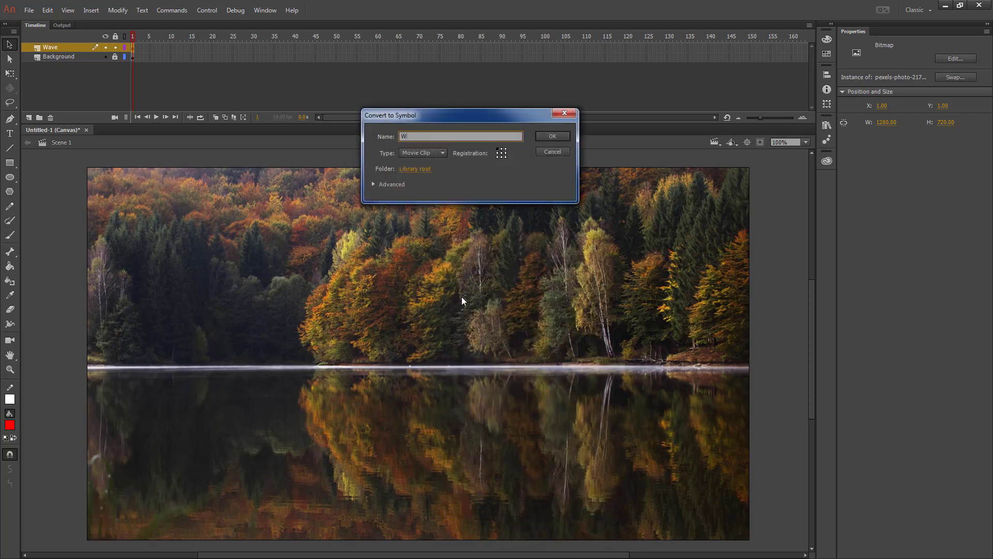
left_click(552, 135)
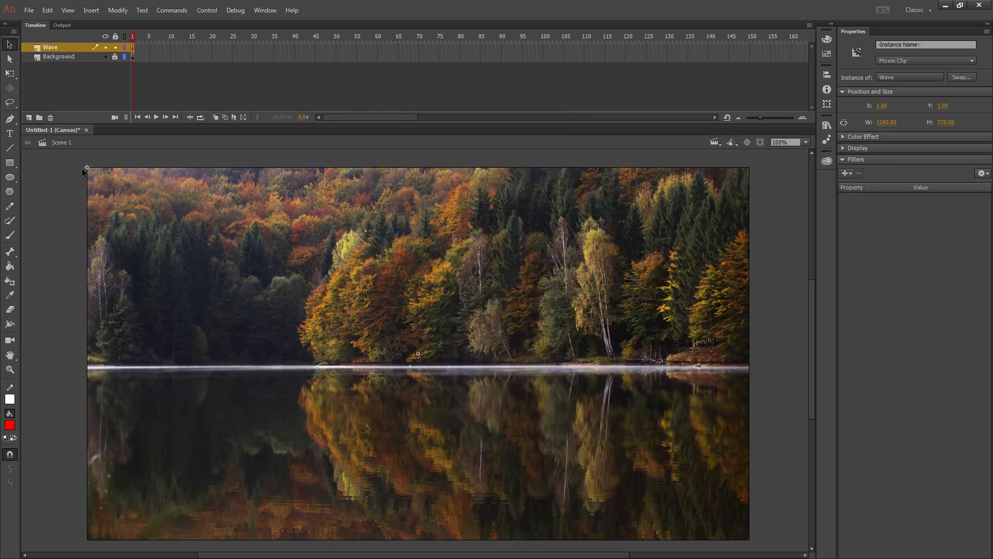
mouse_move(360, 265)
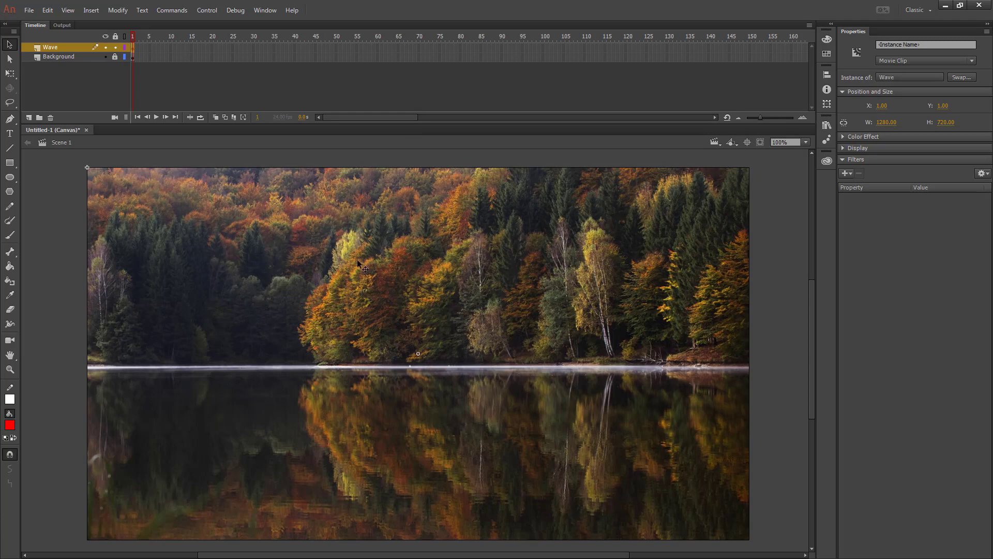
mouse_move(900, 81)
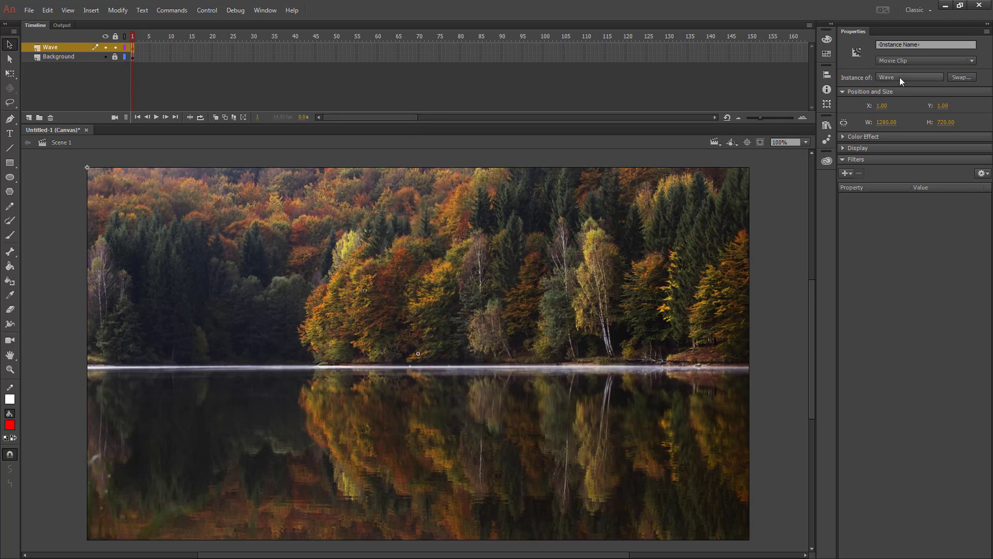
mouse_move(734, 212)
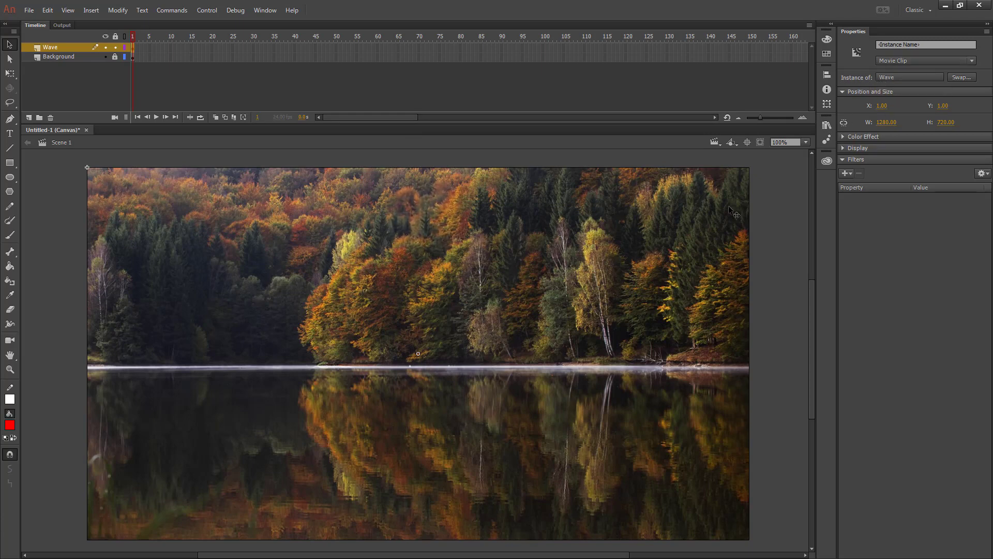
left_click(826, 124)
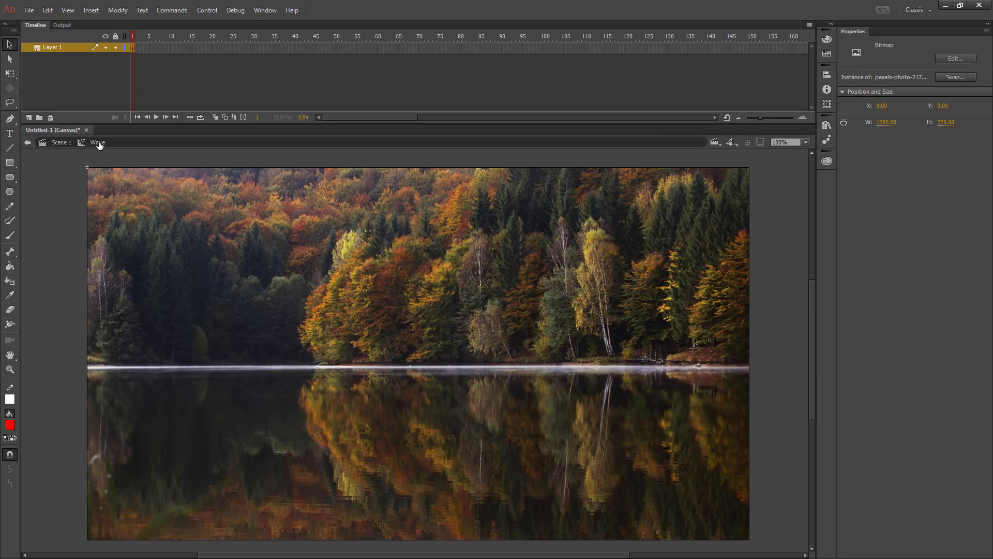
mouse_move(938, 82)
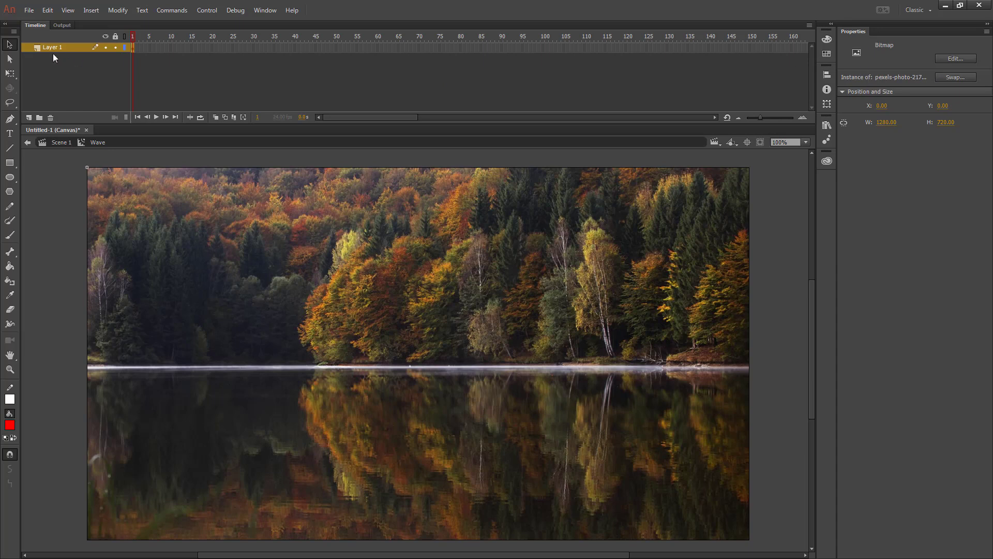
Rename the symbol's Layer 1 to Picture and add a Wave layer above it.
double_click(52, 48)
type("Picture")
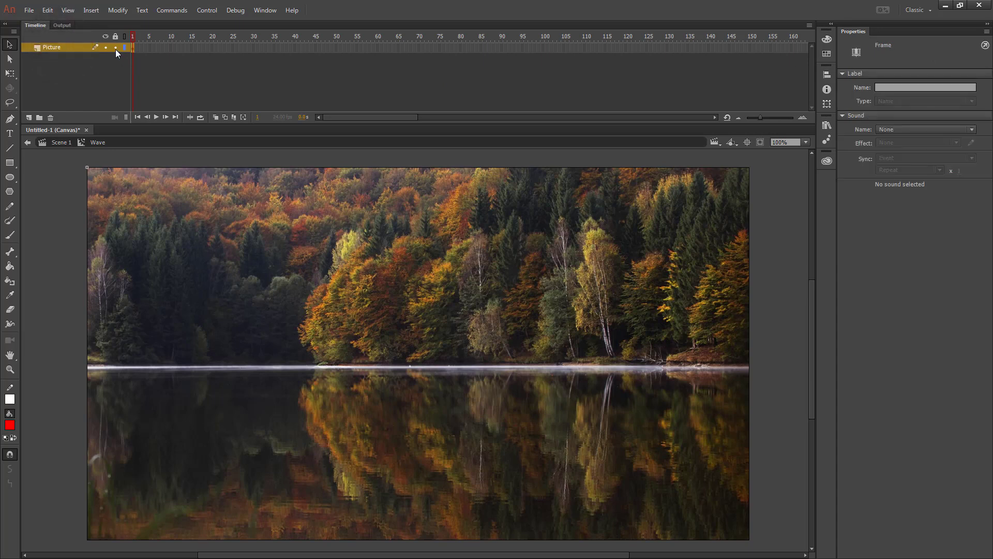
left_click(29, 117)
type("Wave")
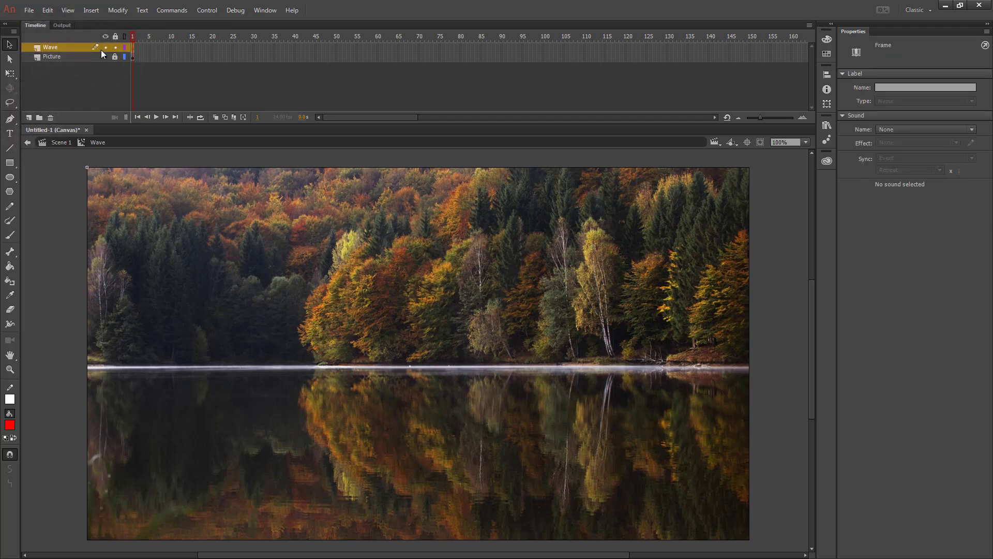
mouse_move(43, 168)
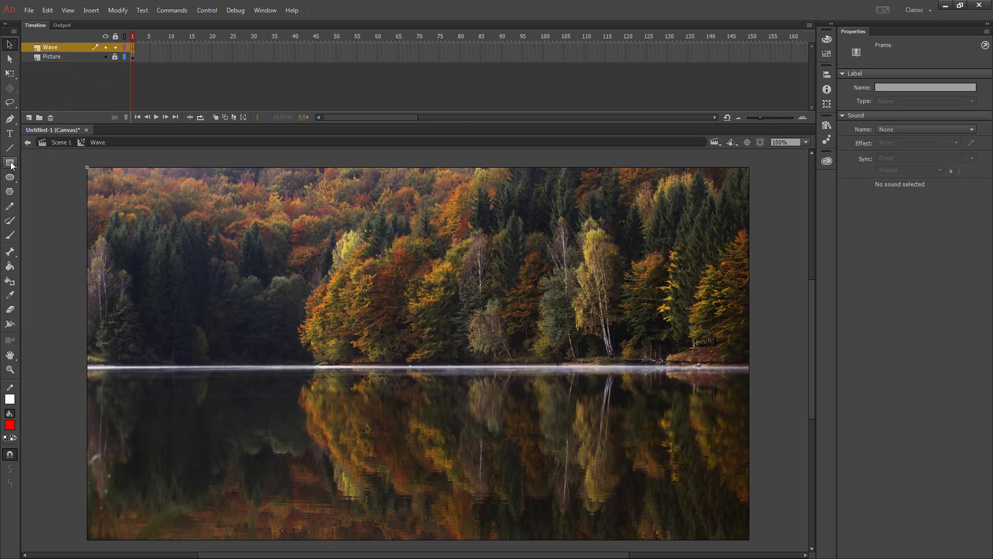
Draw a red rectangle 8 wide, left of the photo, spanning its full height.
left_click(10, 164)
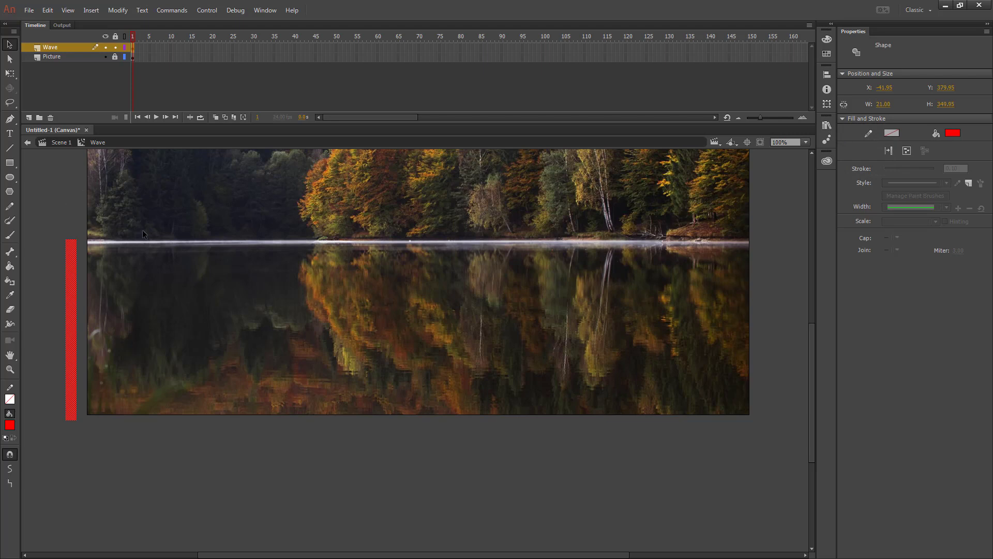
mouse_move(50, 240)
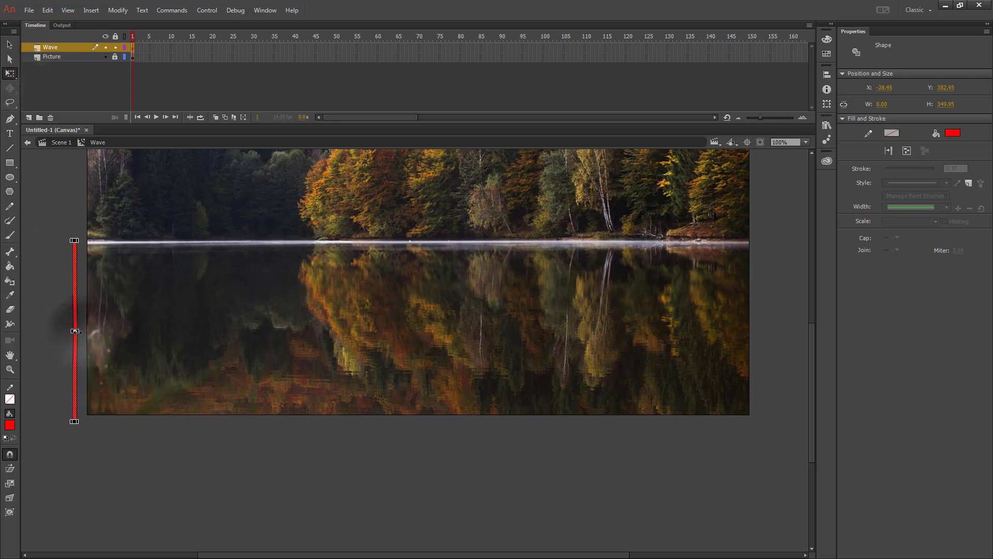
Add a 100-frame motion tween moving the red bar to the photo's right edge.
right_click(133, 37)
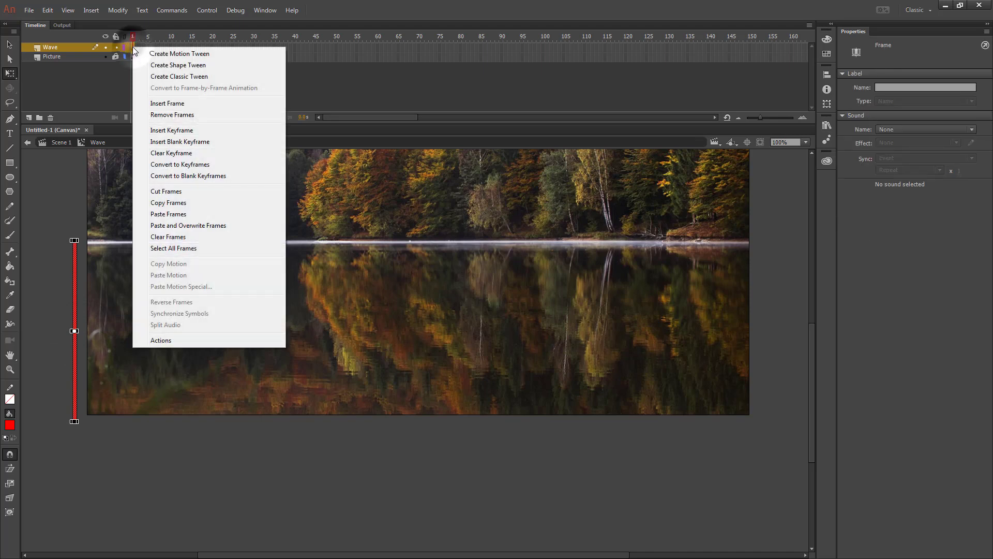
left_click(180, 53)
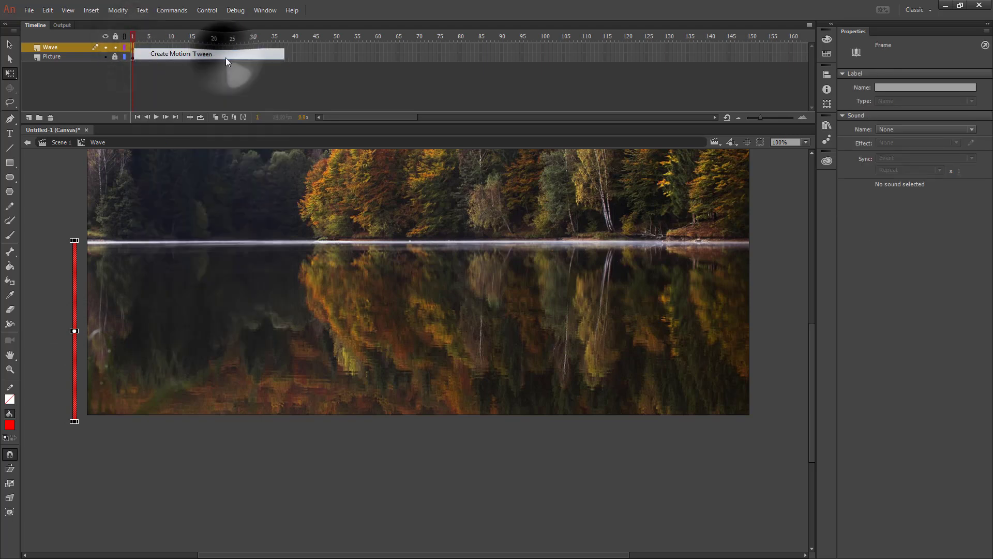
left_click(182, 53)
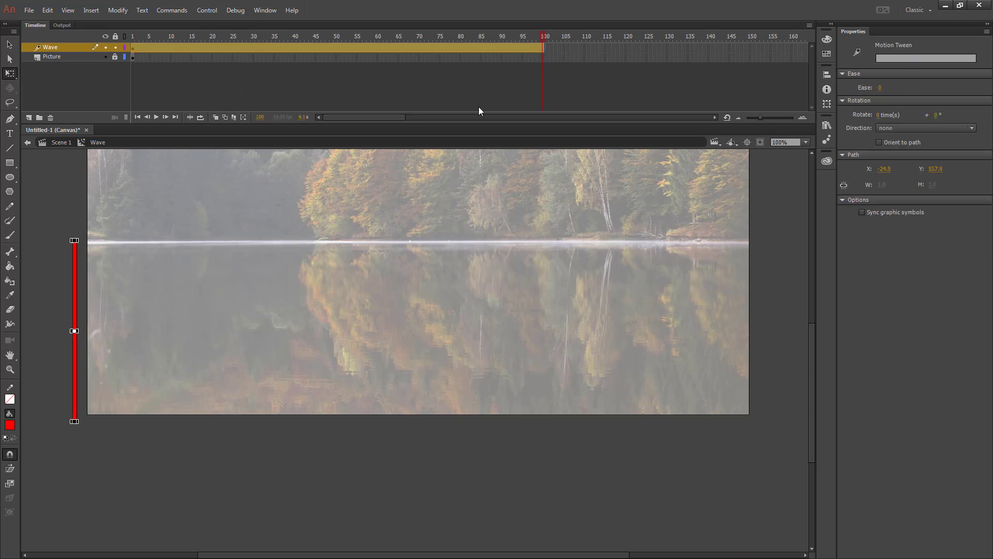
mouse_move(303, 117)
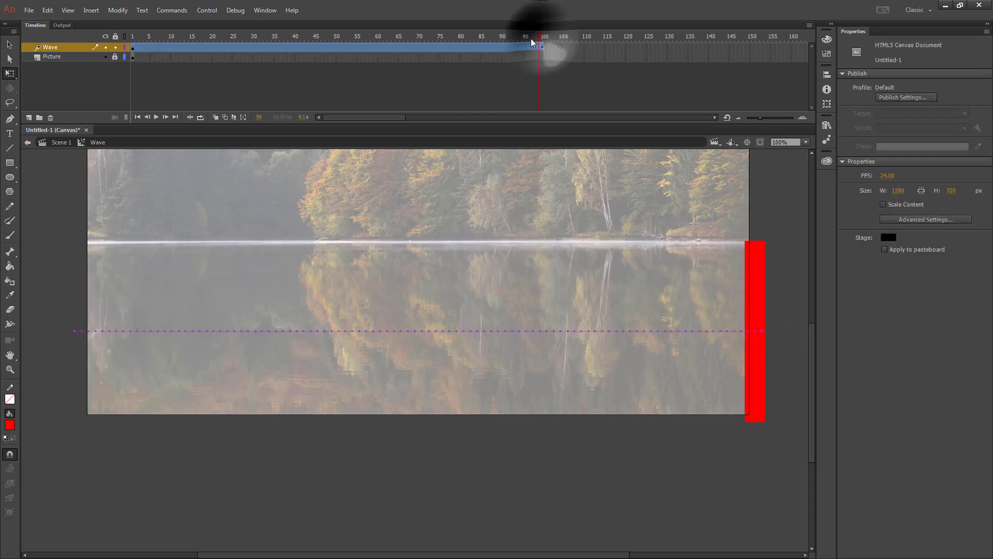
left_click(147, 36)
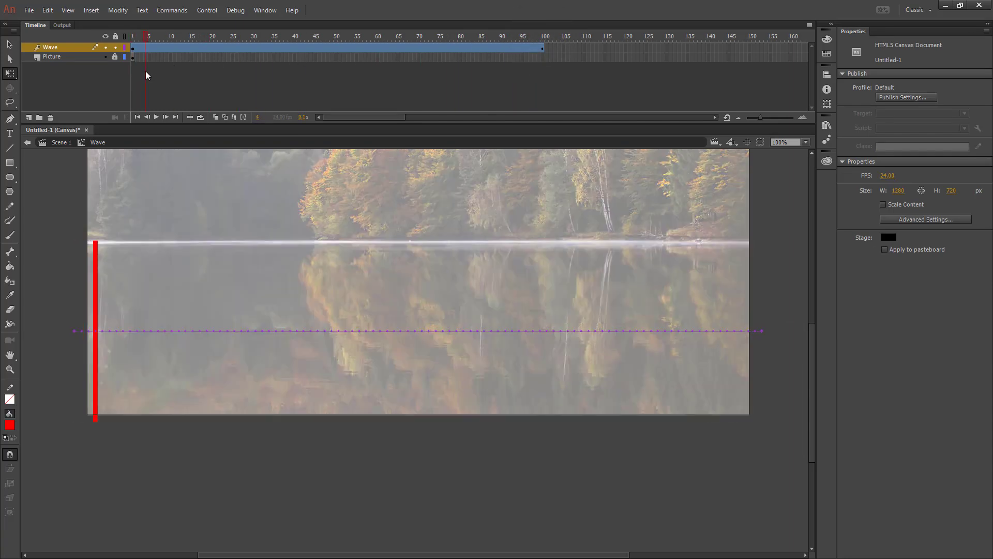
left_click(274, 37)
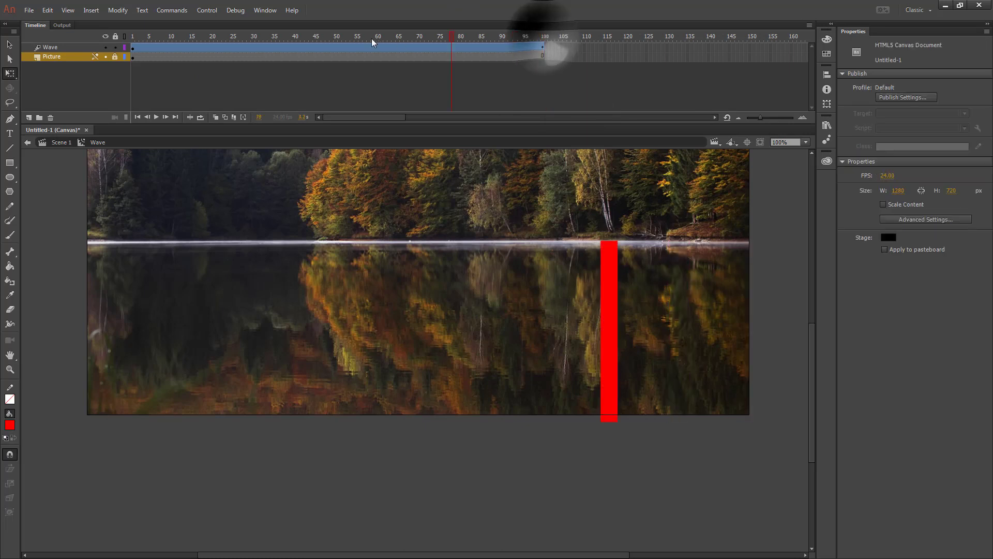
Make the Wave layer a mask over Picture and preview the masked ripple.
right_click(51, 47)
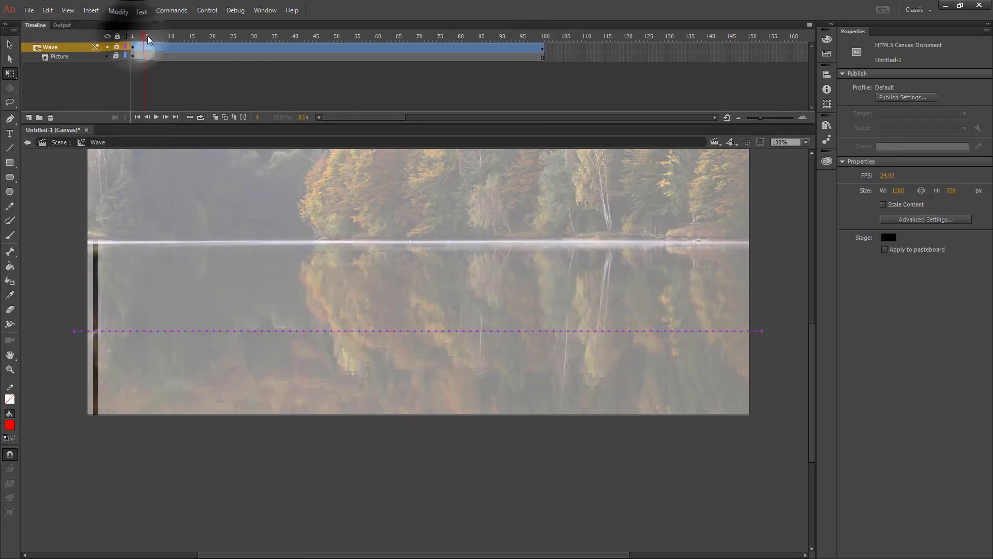
left_click(273, 37)
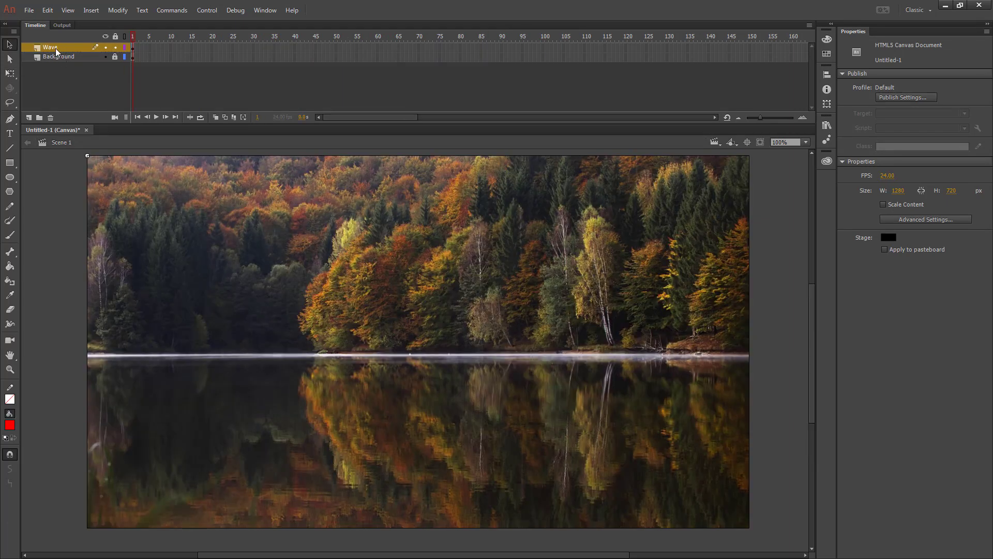
mouse_move(77, 353)
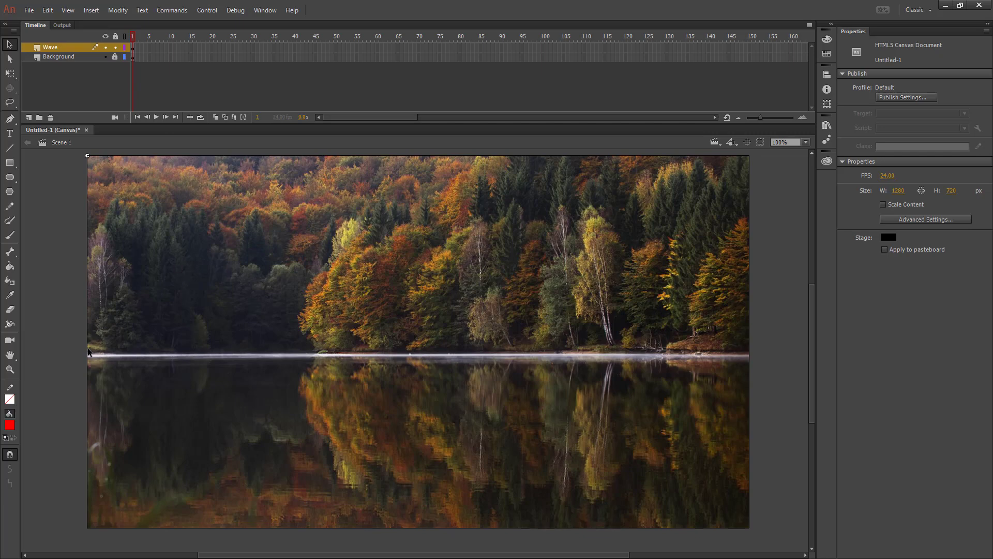
Select the Wave instance on Scene 1's first frame, positioned at X 1, Y 1.
left_click(62, 25)
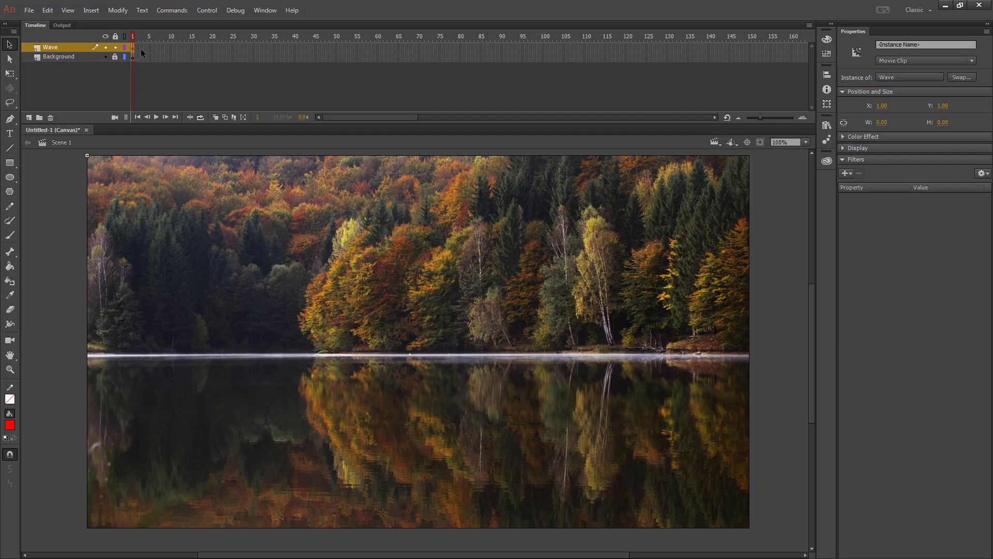
left_click(132, 47)
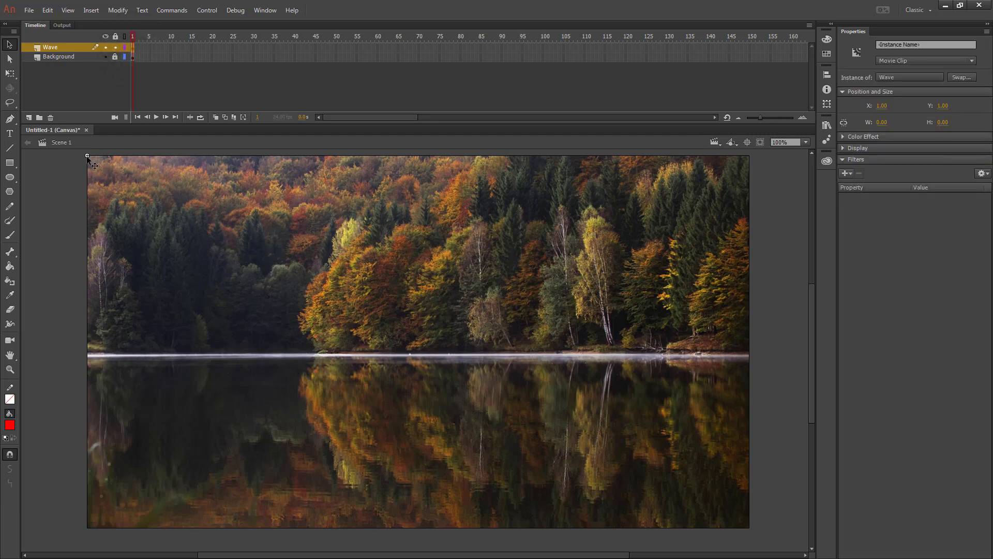
mouse_move(852, 88)
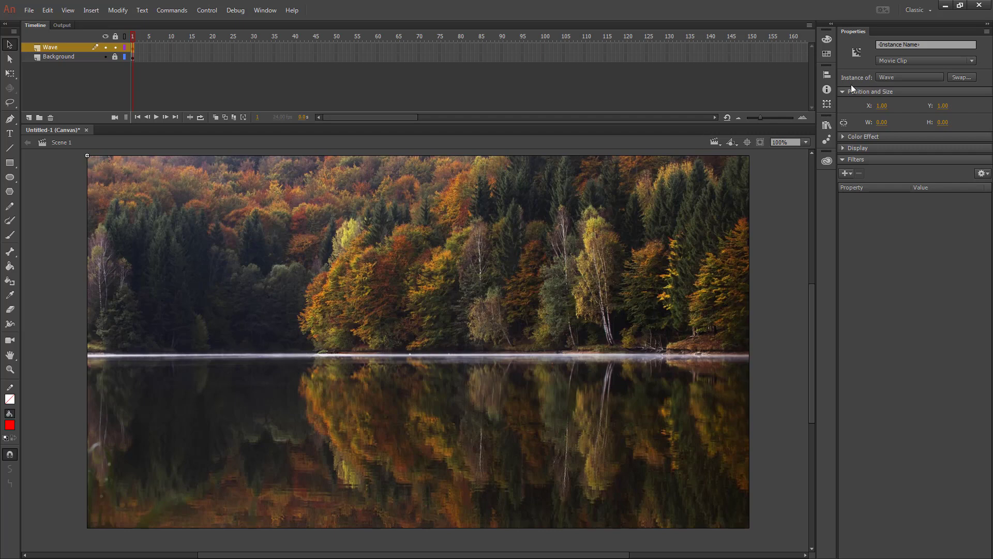
mouse_move(890, 114)
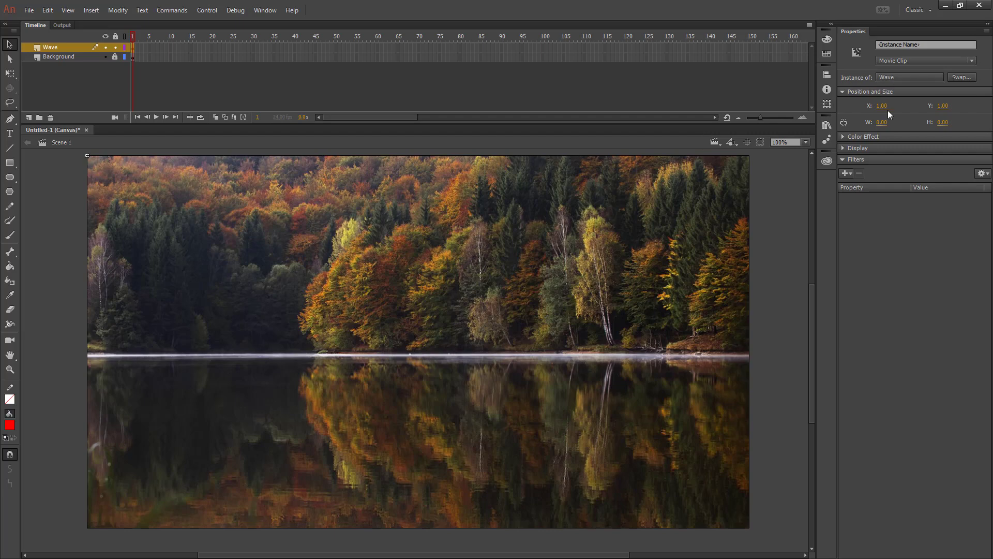
mouse_move(847, 126)
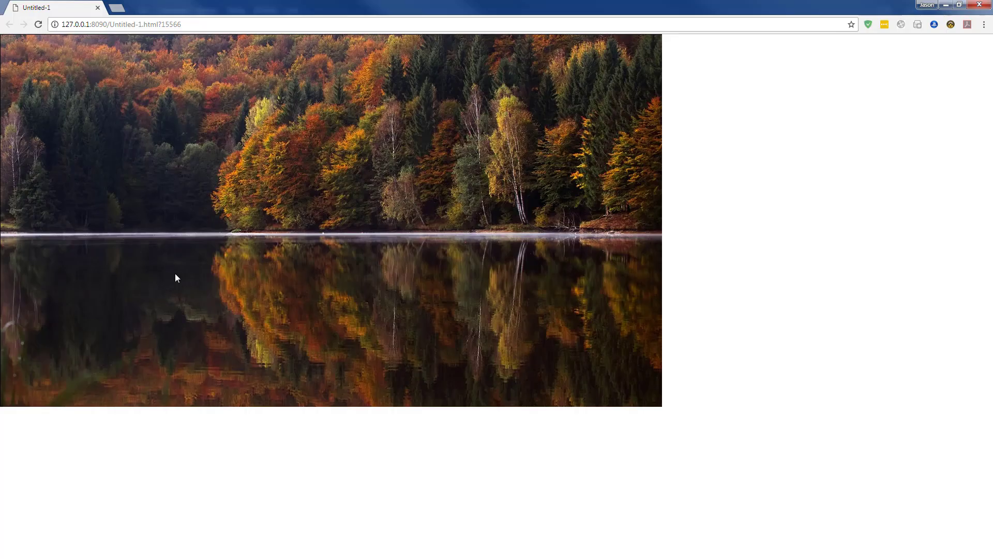
mouse_move(566, 264)
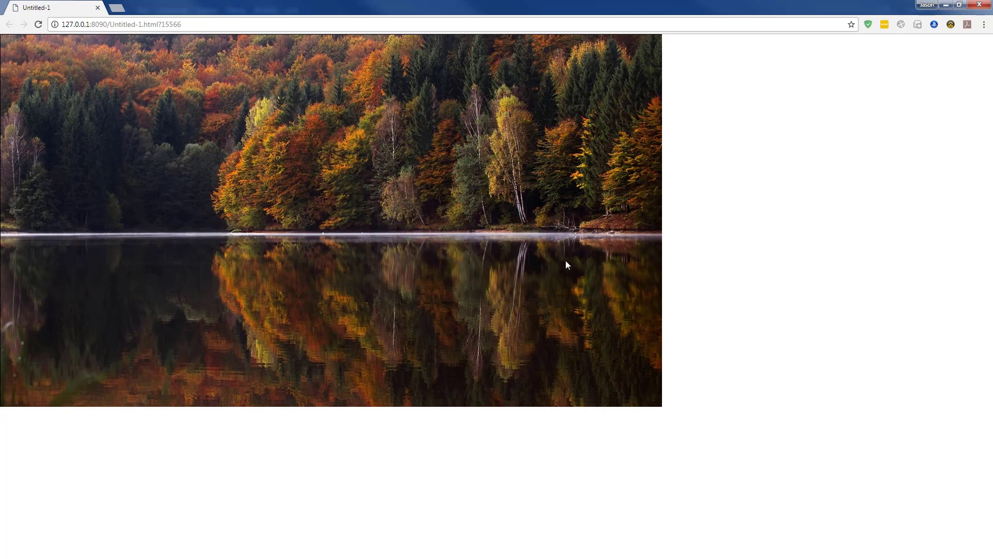
mouse_move(291, 241)
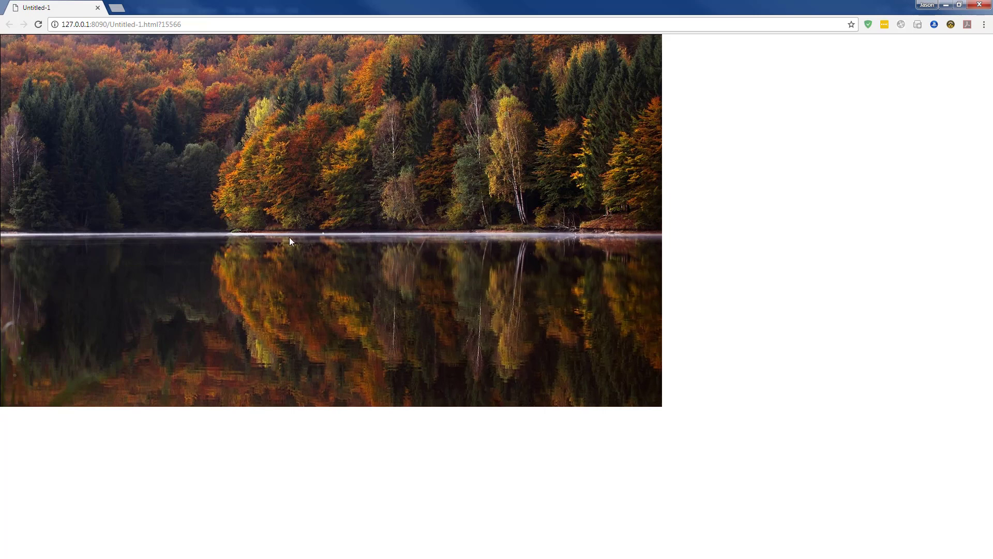
mouse_move(654, 240)
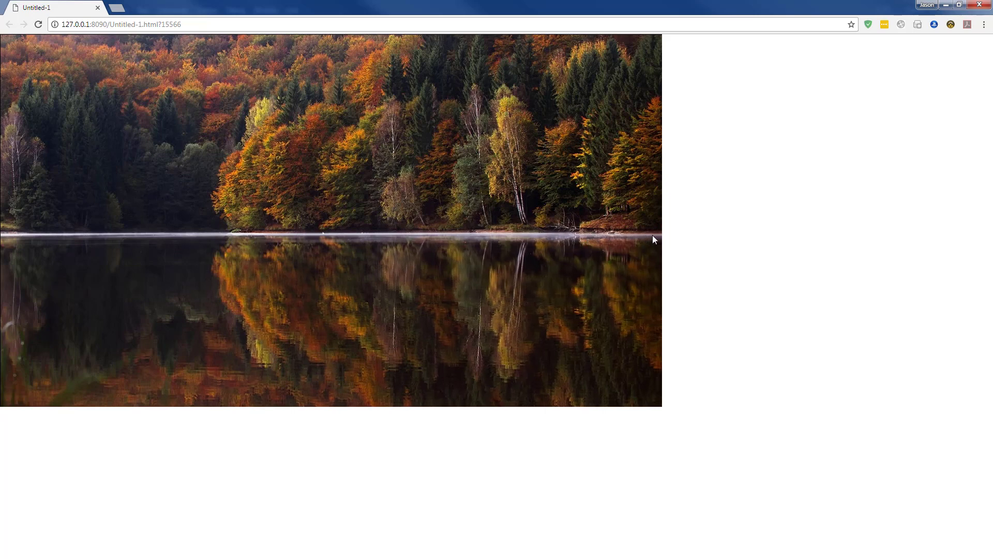
mouse_move(285, 247)
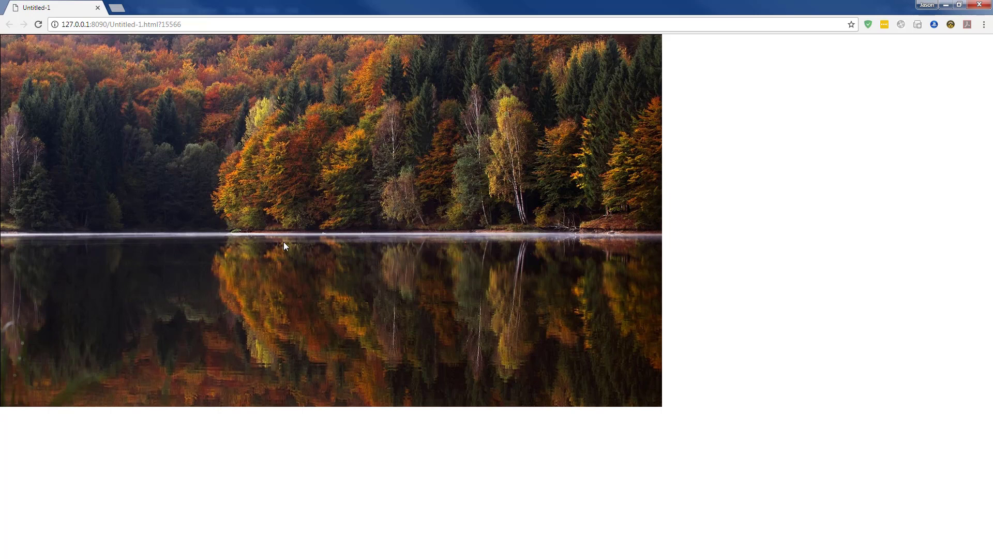
mouse_move(642, 307)
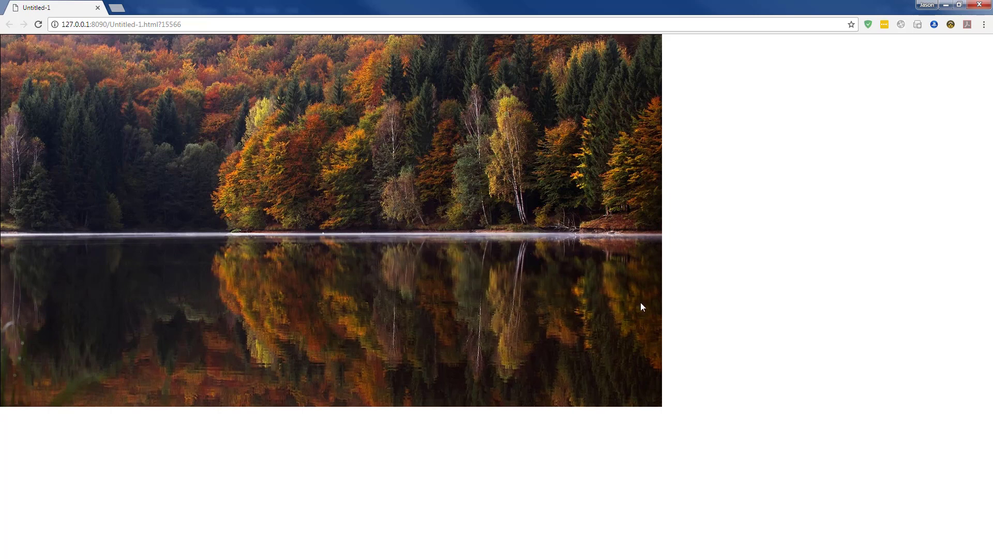
mouse_move(384, 302)
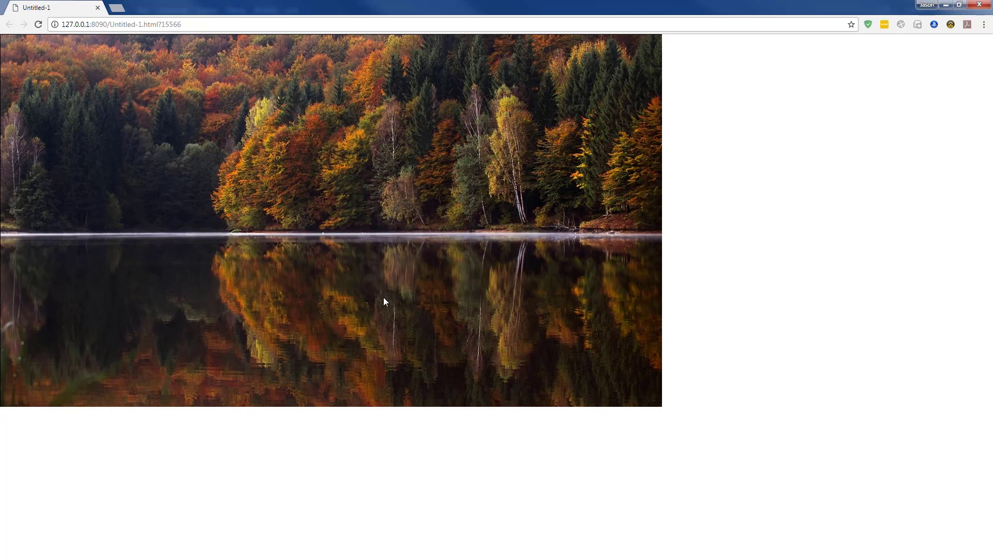
mouse_move(525, 314)
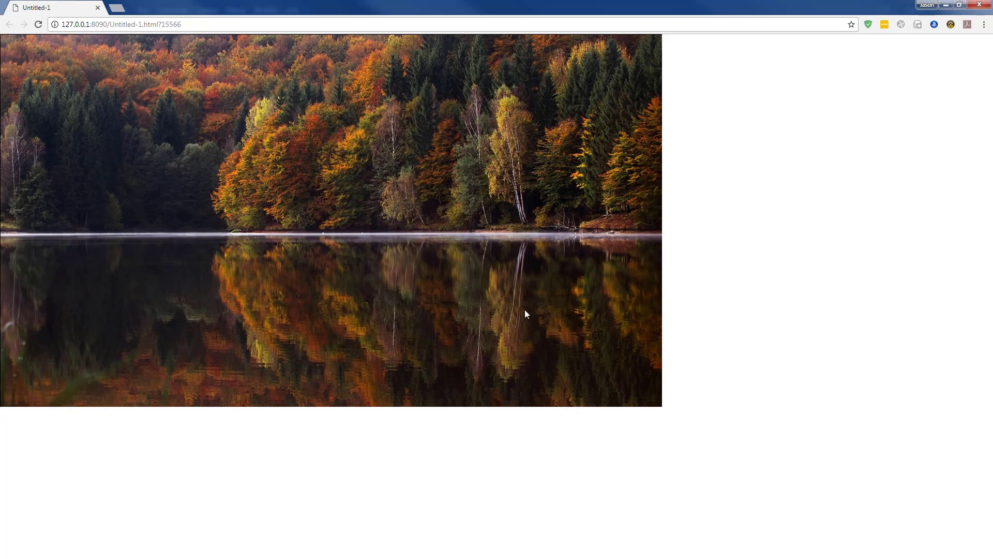
mouse_move(442, 307)
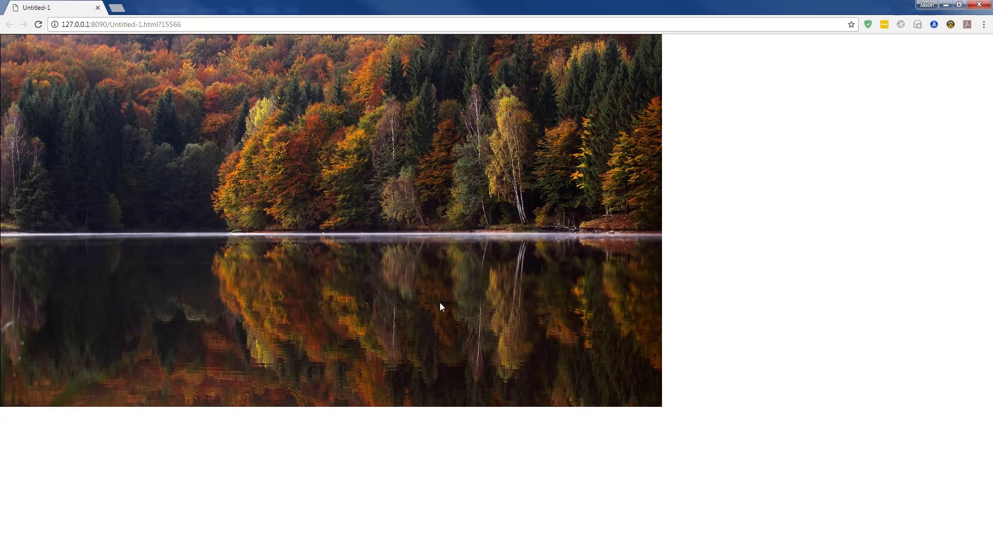
mouse_move(723, 304)
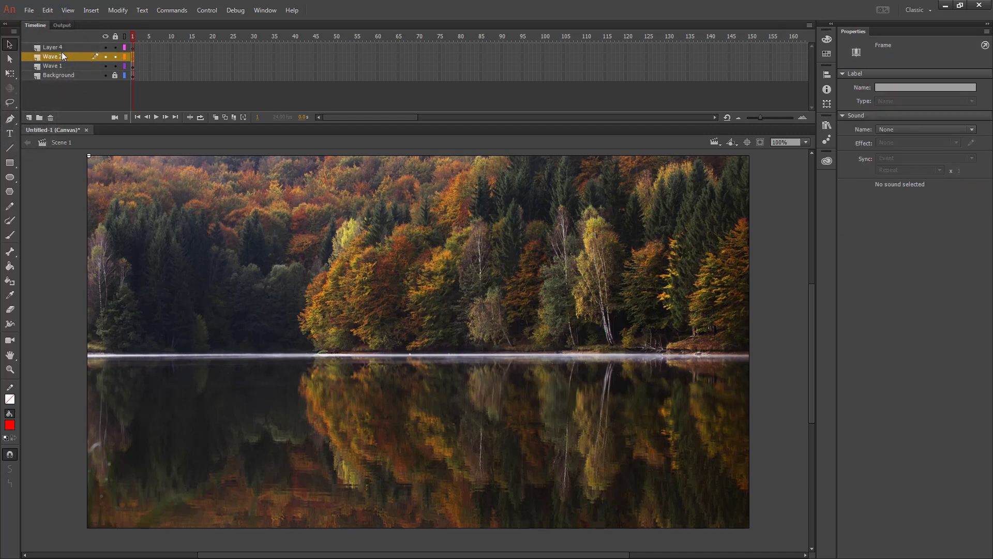
Rename the ripple layers Wave 1 to Wave 3 and extend Wave 1 to frame 100.
double_click(53, 47)
type("Wave 3")
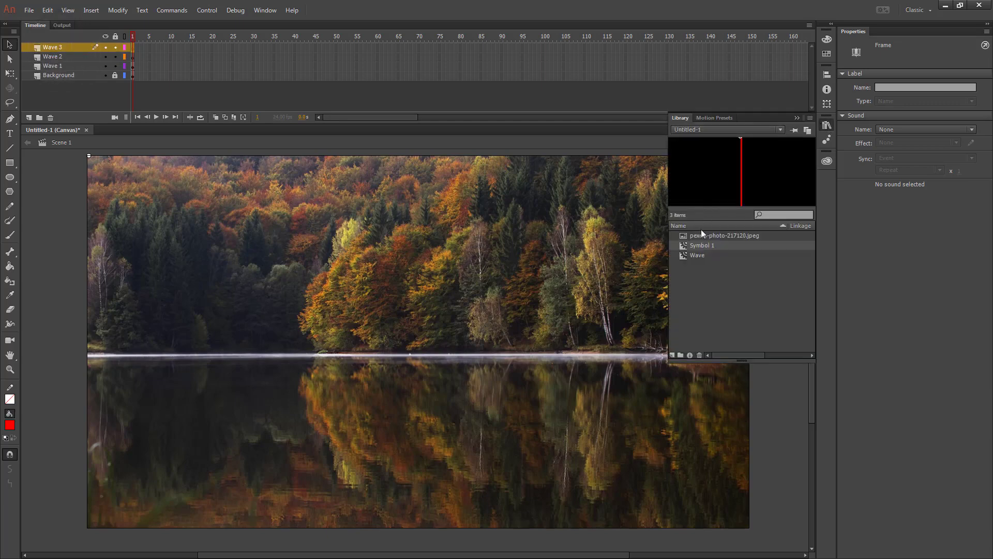
double_click(697, 254)
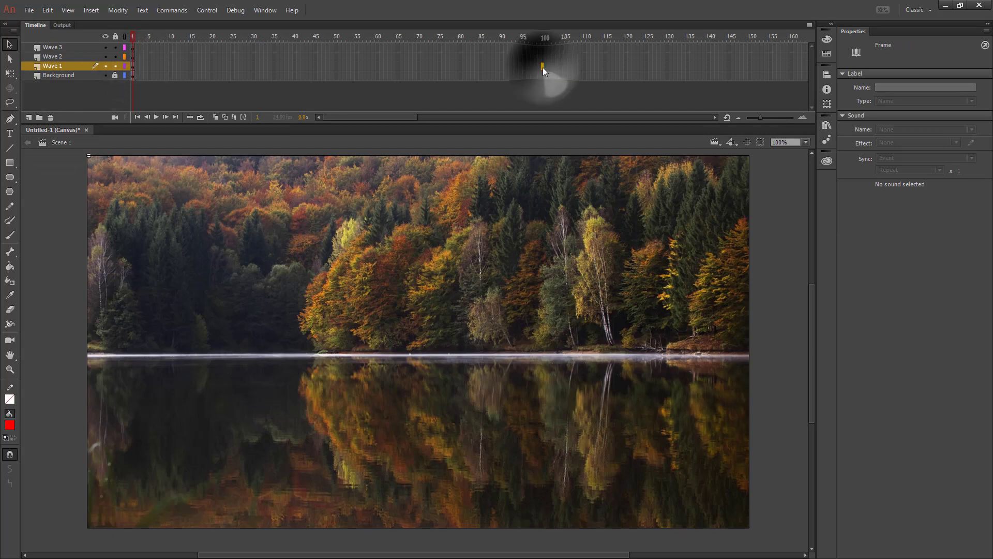
left_click(544, 36)
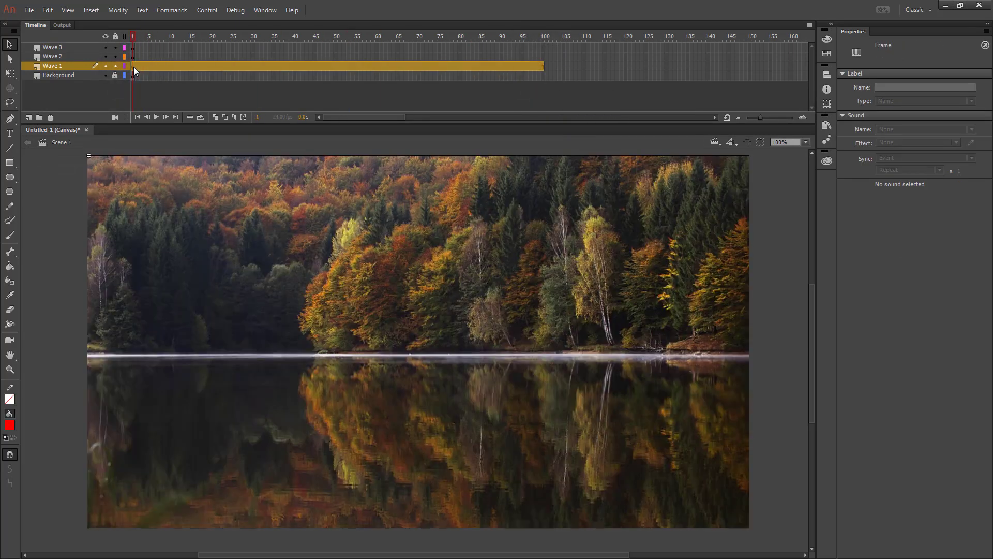
right_click(133, 65)
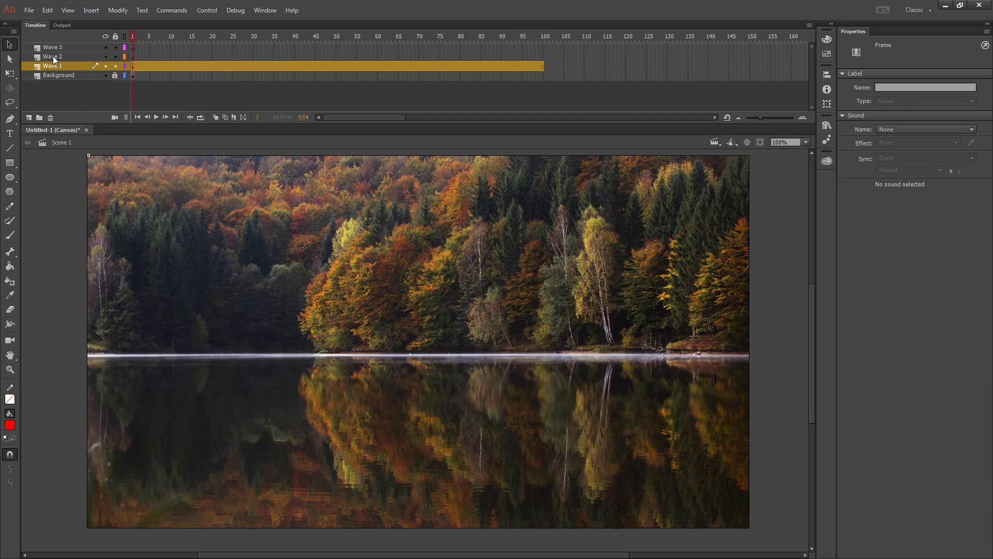
Shift the Wave 2 and Wave 3 ripple frames later on the timeline.
left_click(52, 56)
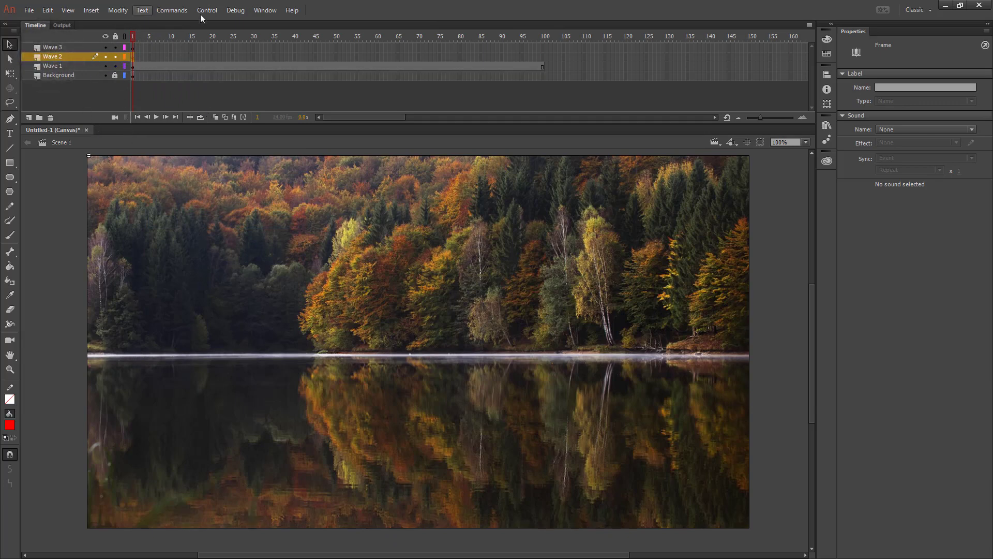
right_click(183, 56)
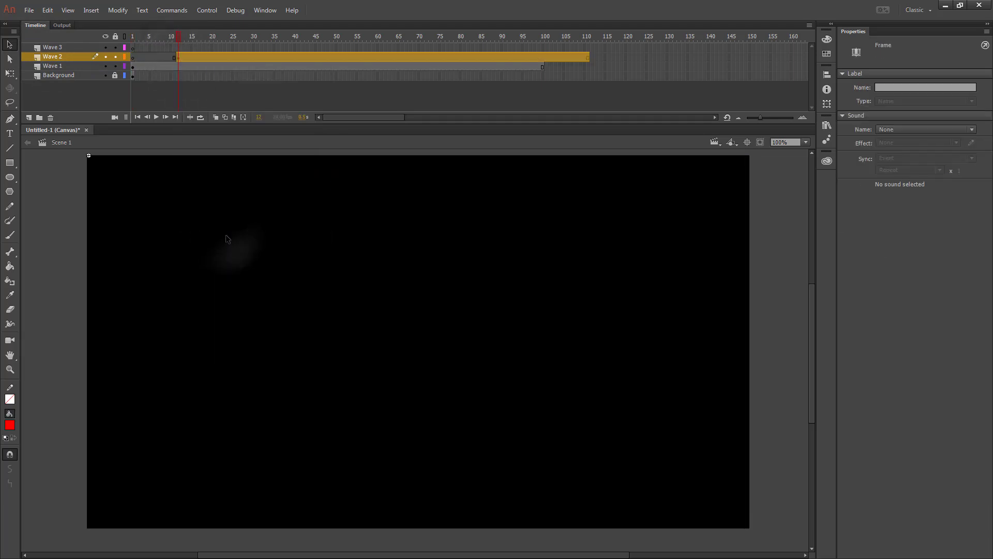
mouse_move(230, 51)
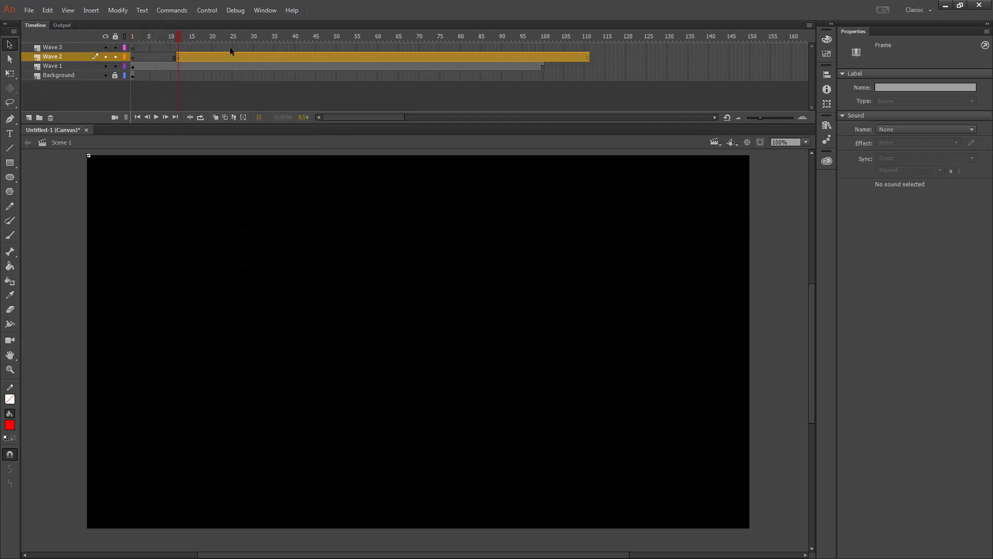
right_click(228, 48)
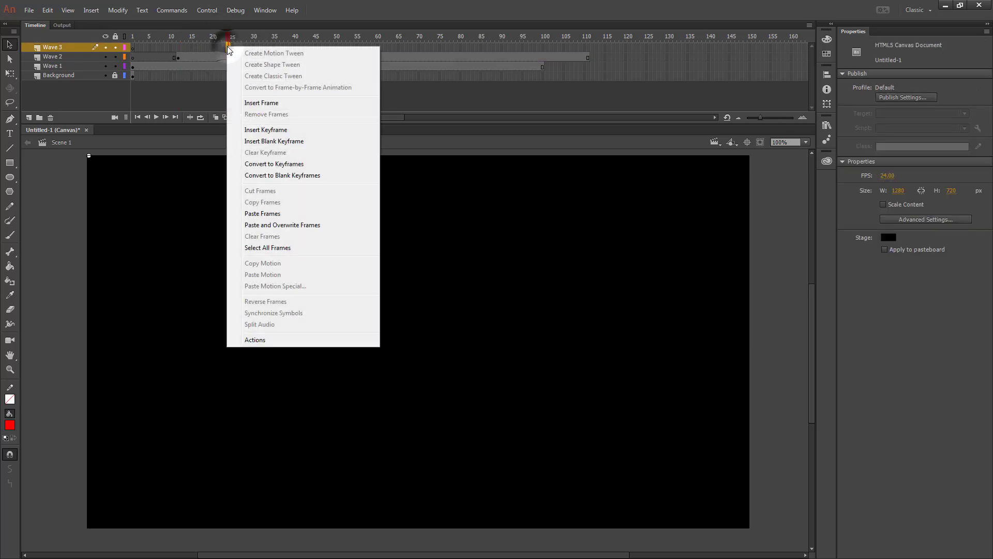
left_click(261, 102)
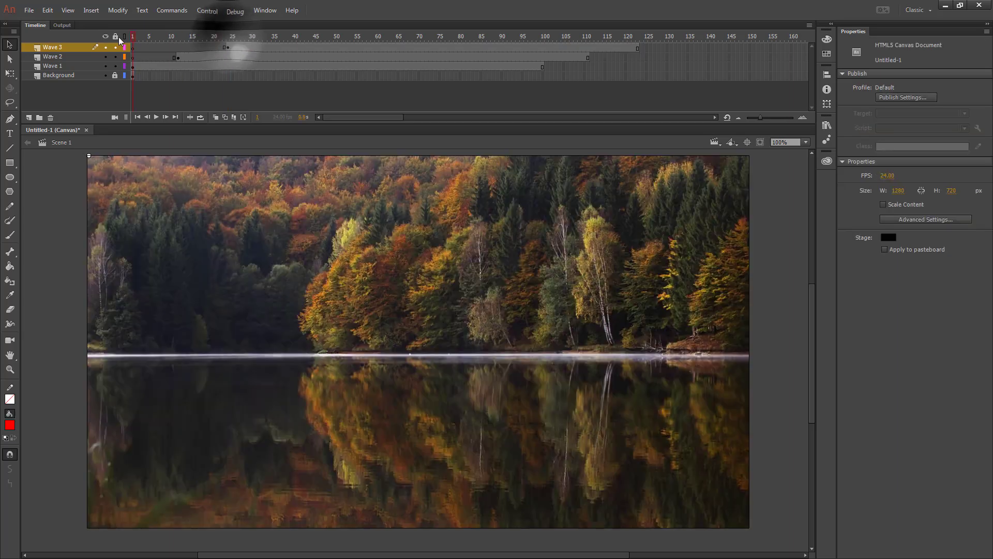
mouse_move(87, 53)
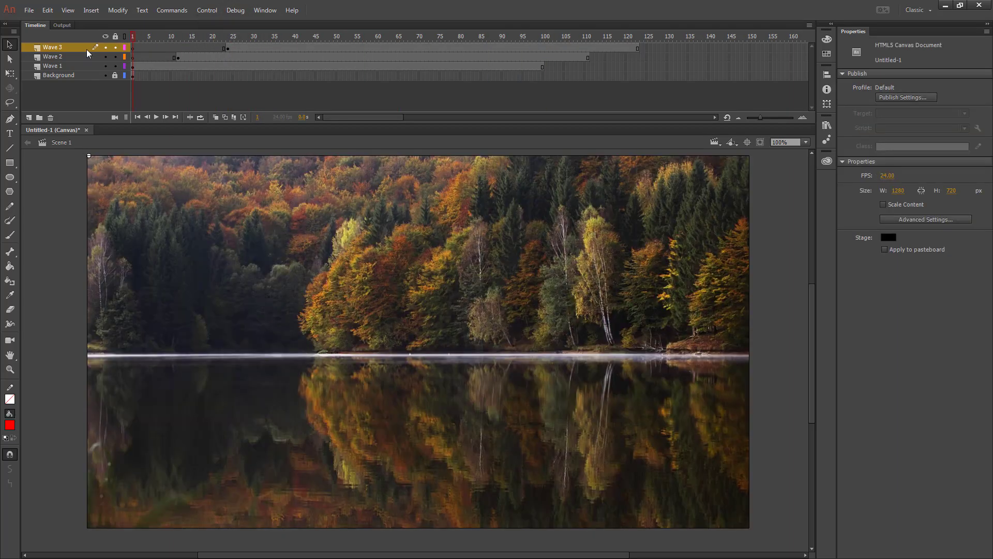
Extend Background frames to frame 160 and replay the animation in Chrome.
left_click(59, 75)
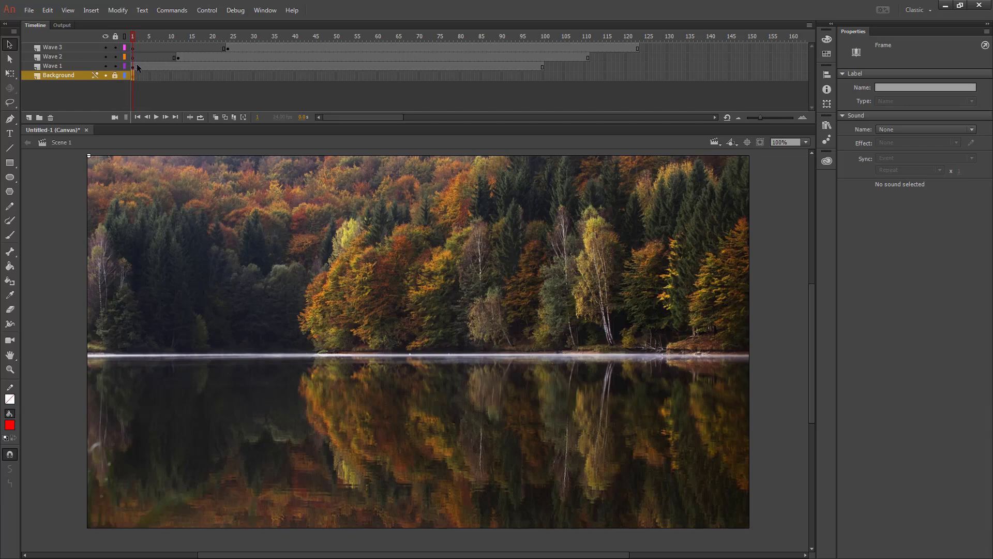
mouse_move(665, 47)
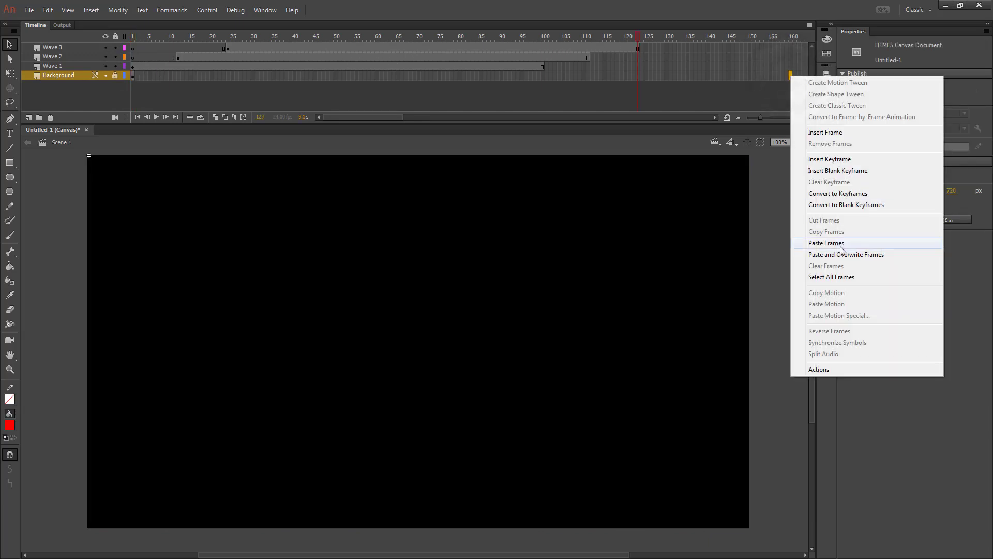
left_click(826, 243)
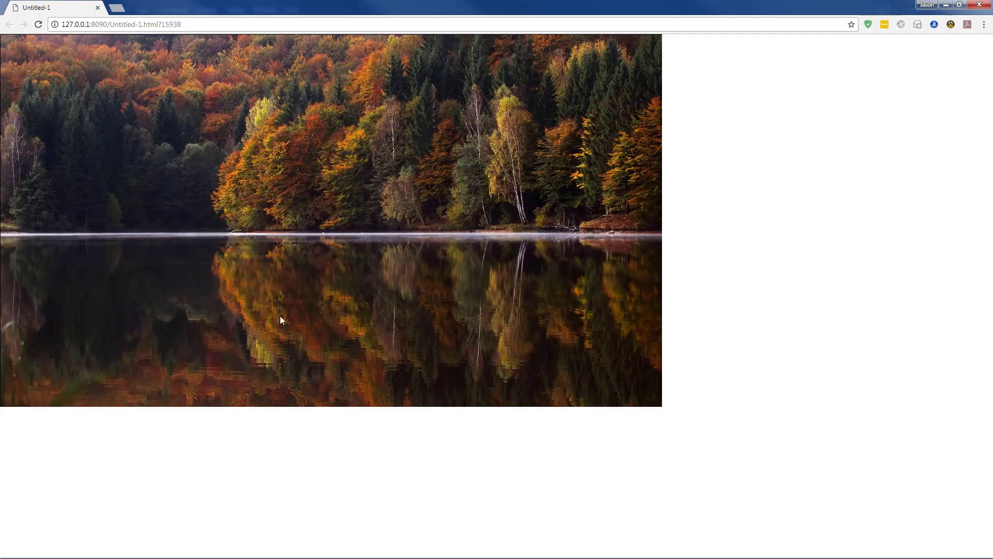
mouse_move(788, 311)
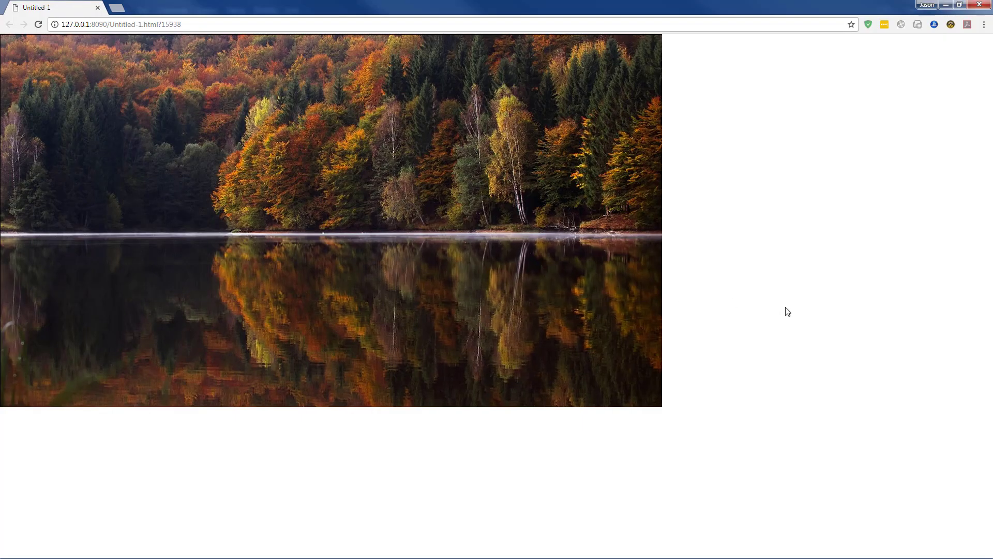
left_click(29, 10)
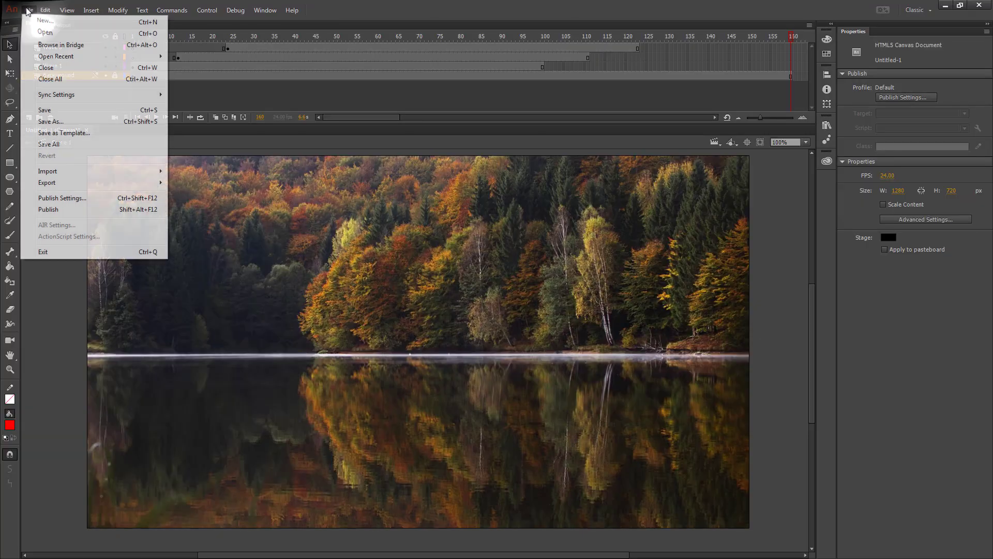
Save the animation under the new name 'Ripple'.
left_click(50, 121)
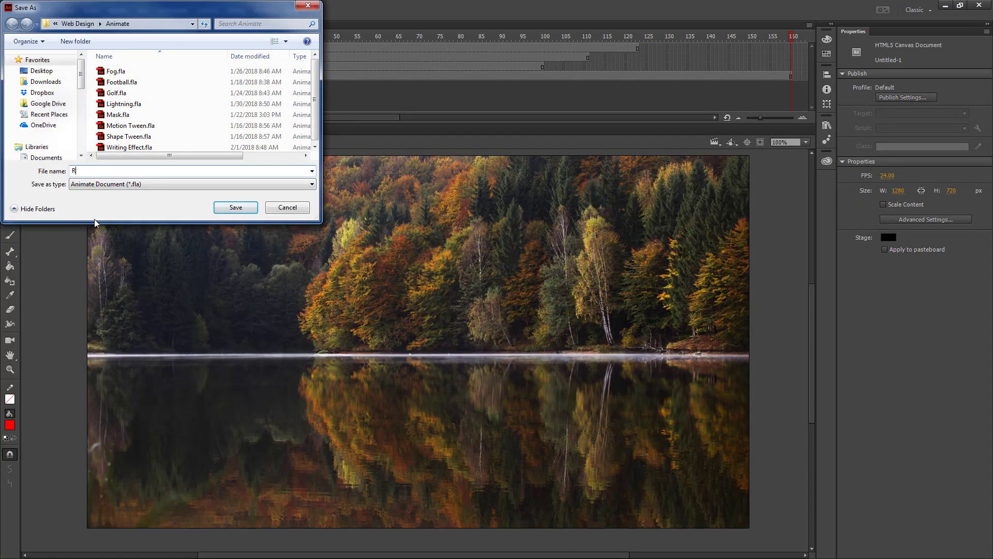
type("ipple")
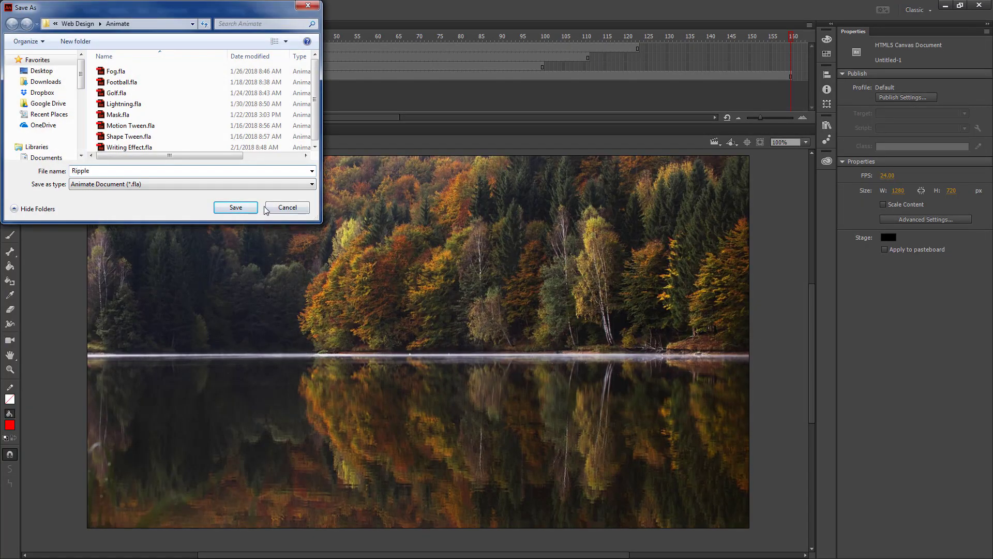
left_click(30, 9)
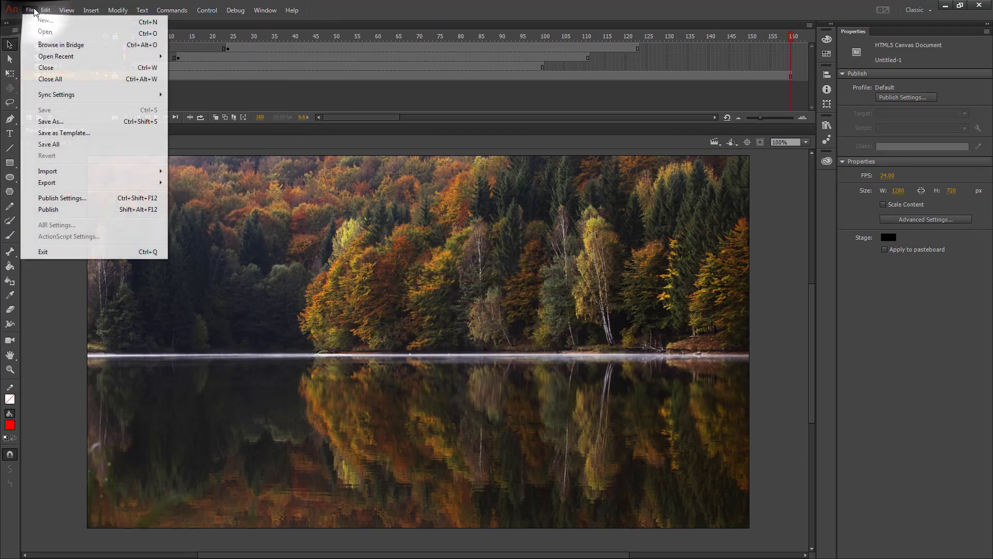
Publish Ripple as HTML5 into the Website/Animate folder.
left_click(62, 198)
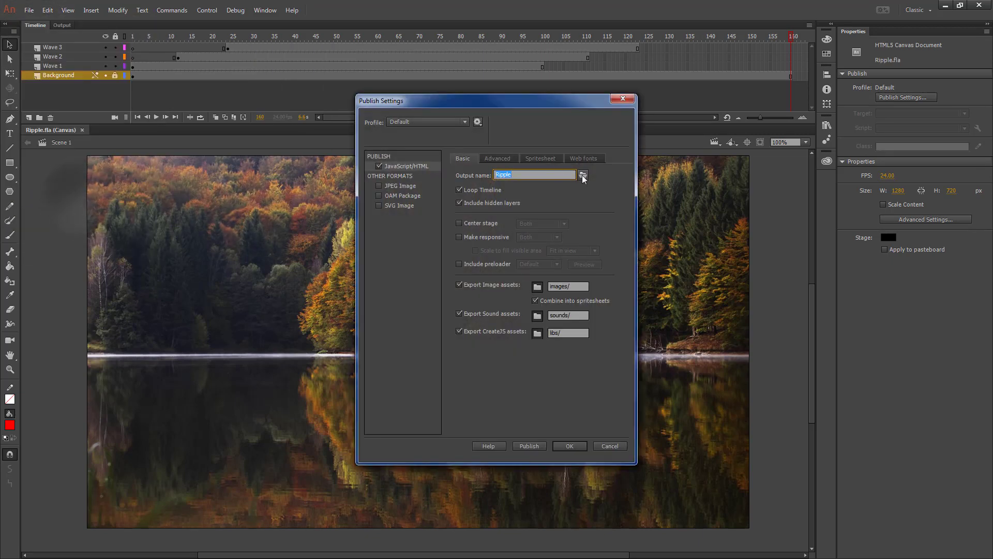
left_click(583, 175)
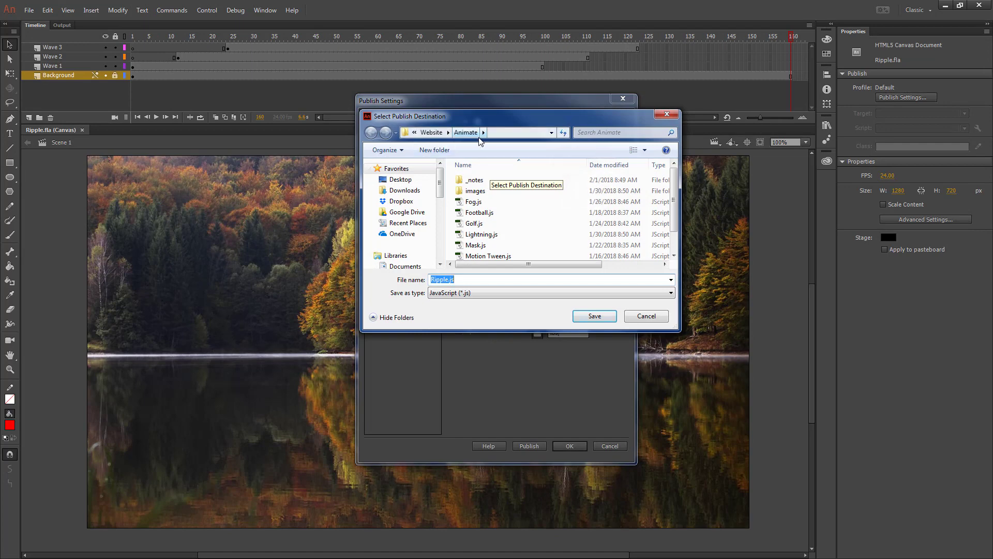
left_click(593, 316)
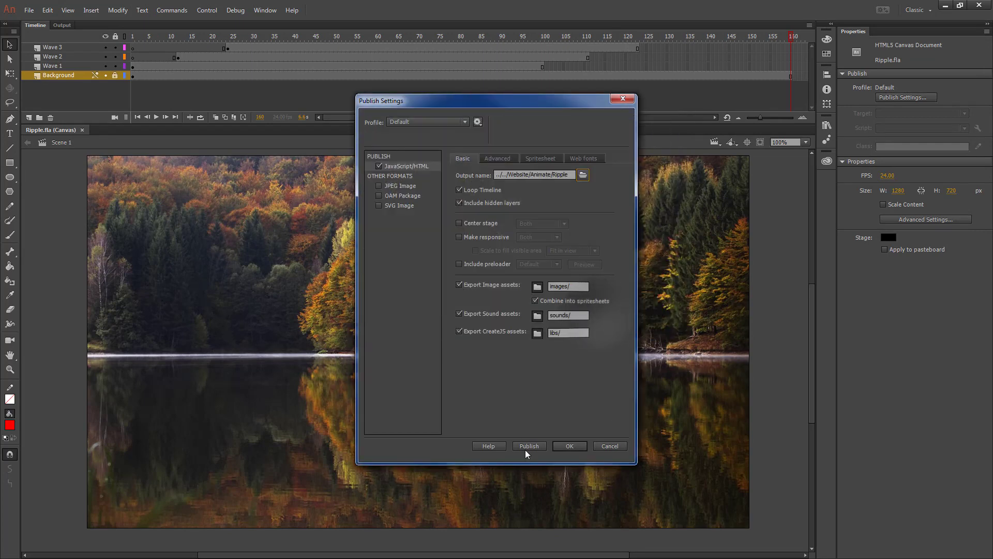
left_click(528, 446)
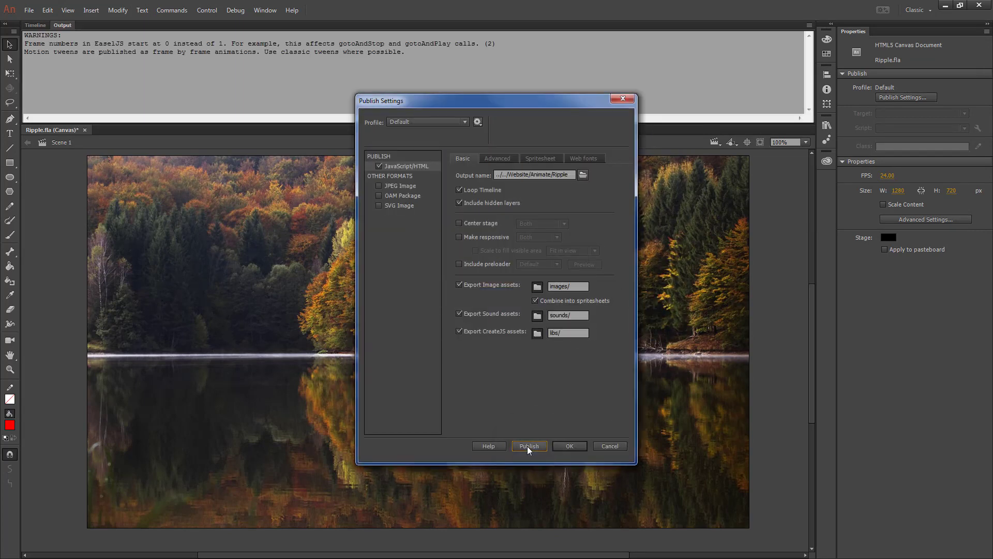
left_click(529, 445)
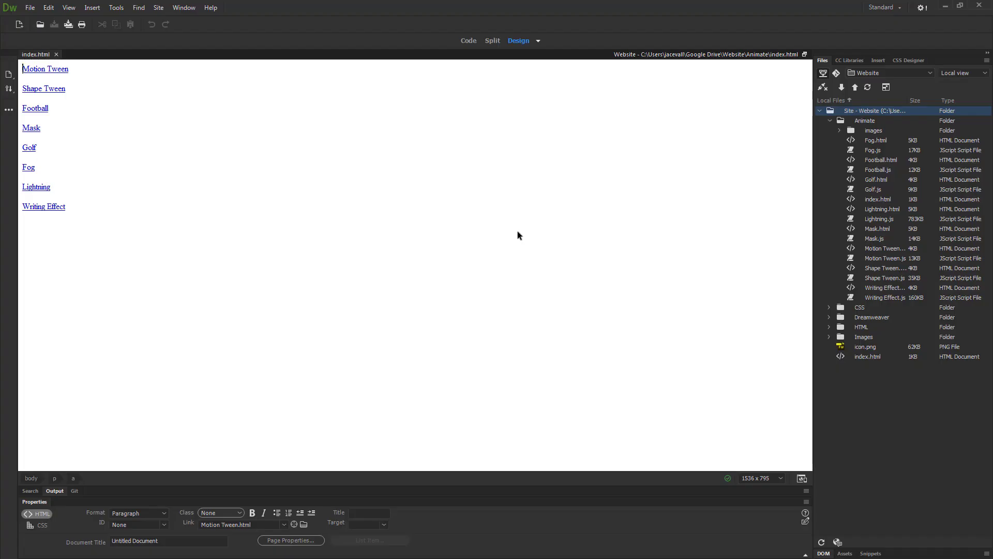
mouse_move(477, 209)
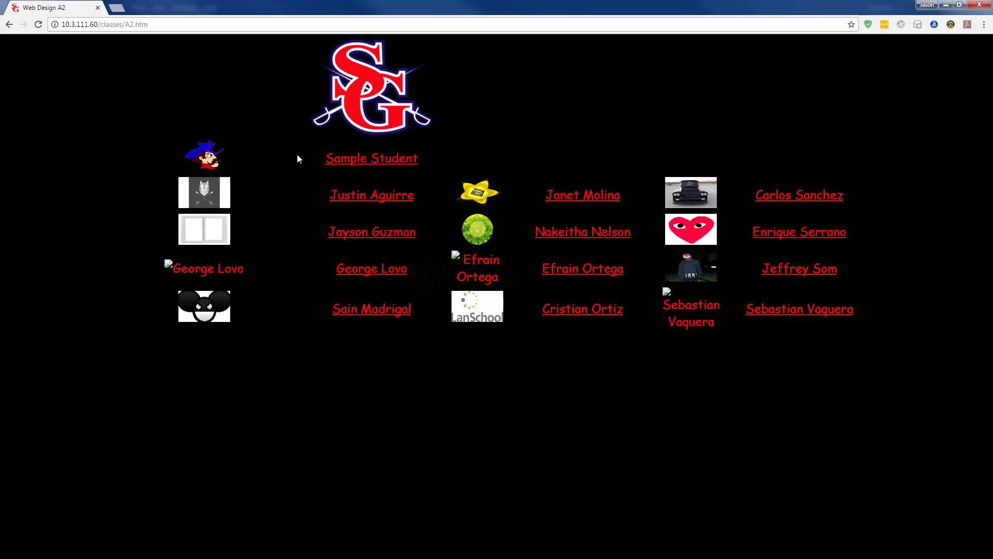
Open the Sample Student website to reach the published Ripple page.
left_click(371, 158)
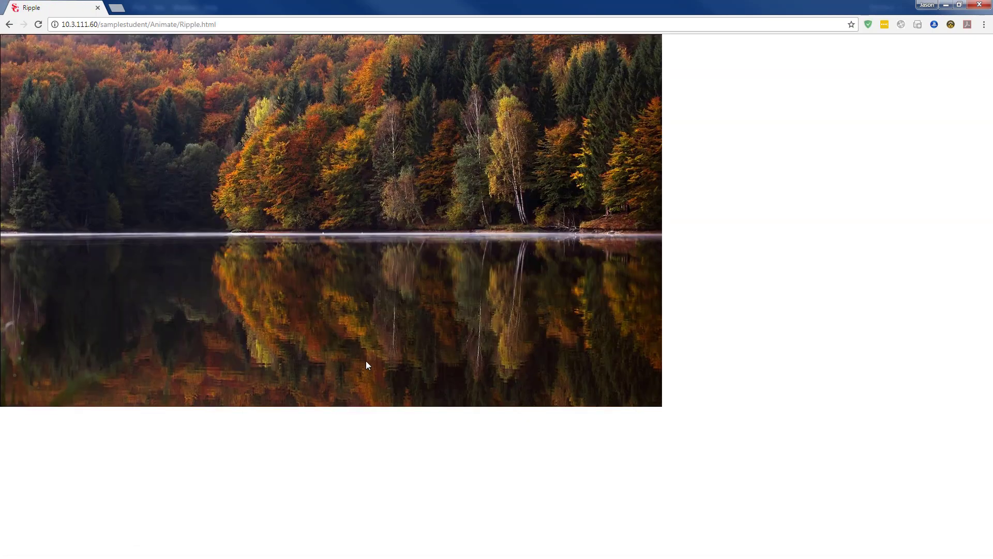